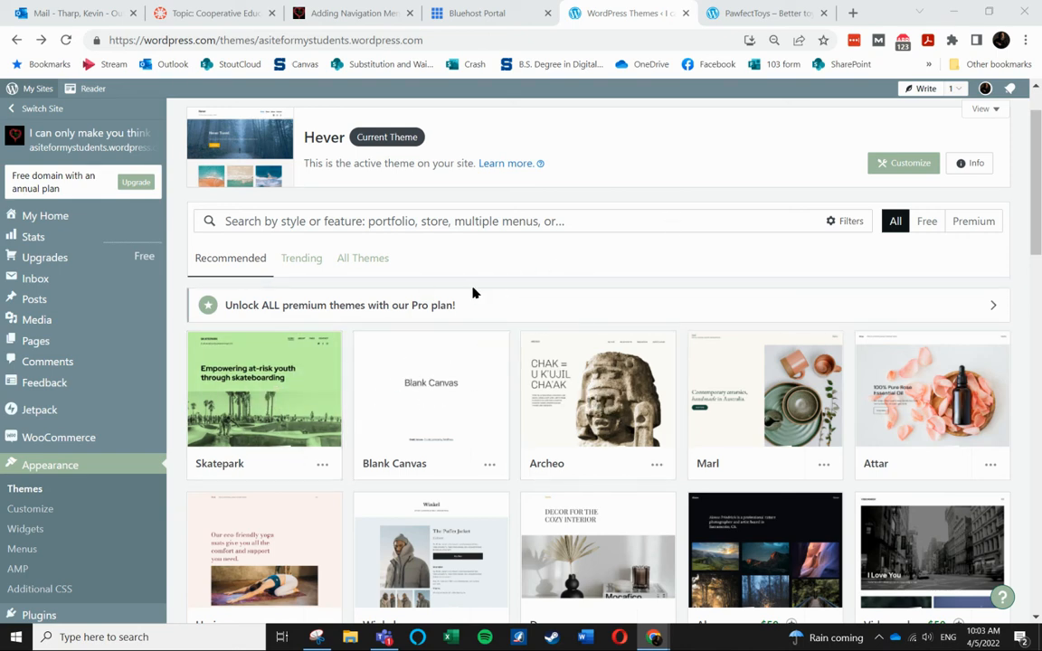
- Open the Blank Canvas theme details and scroll through its overview page
scroll(up, 3)
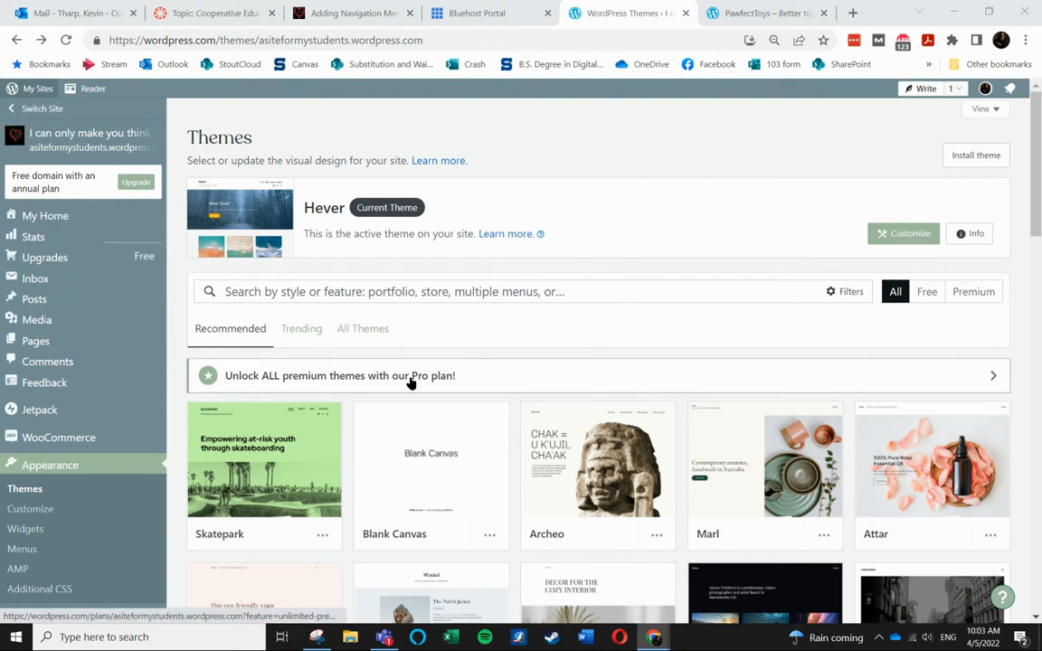
mouse_move(596, 159)
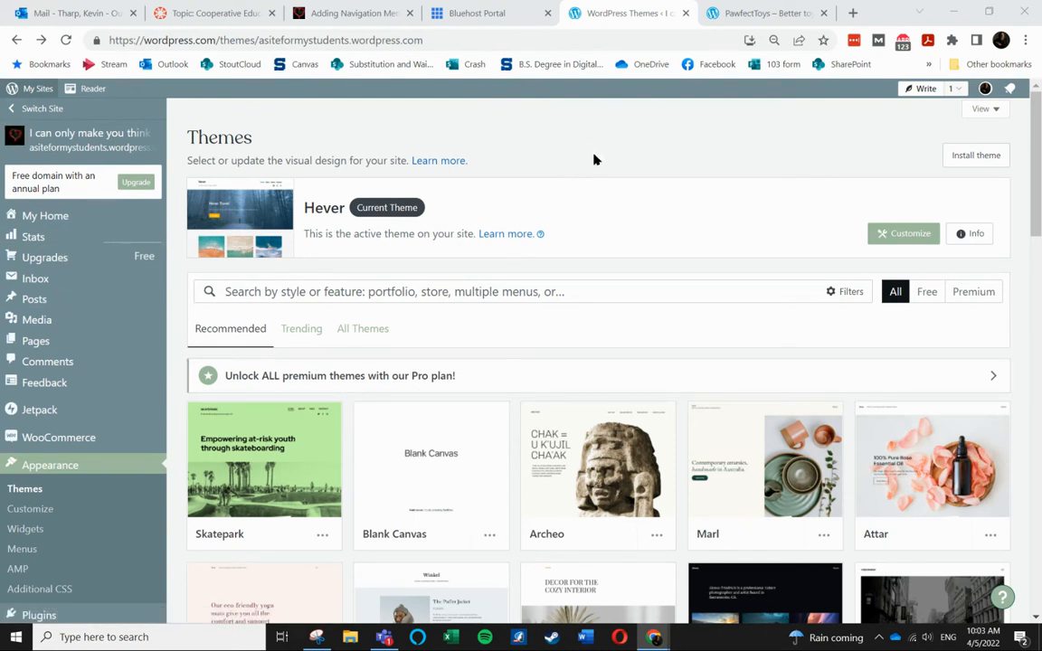
mouse_move(265, 375)
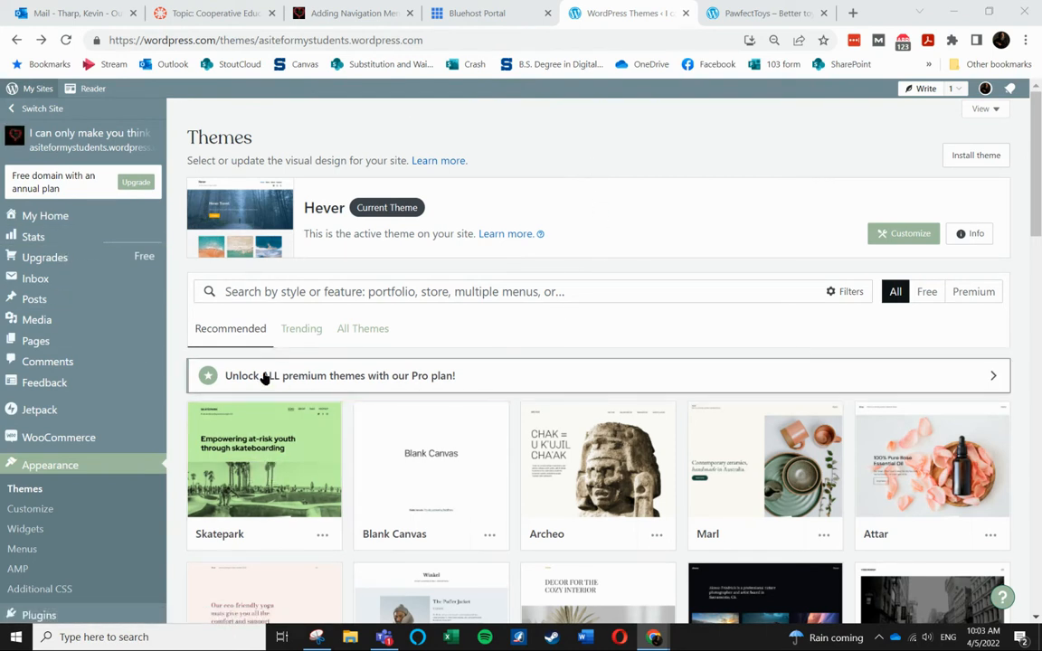
mouse_move(491, 423)
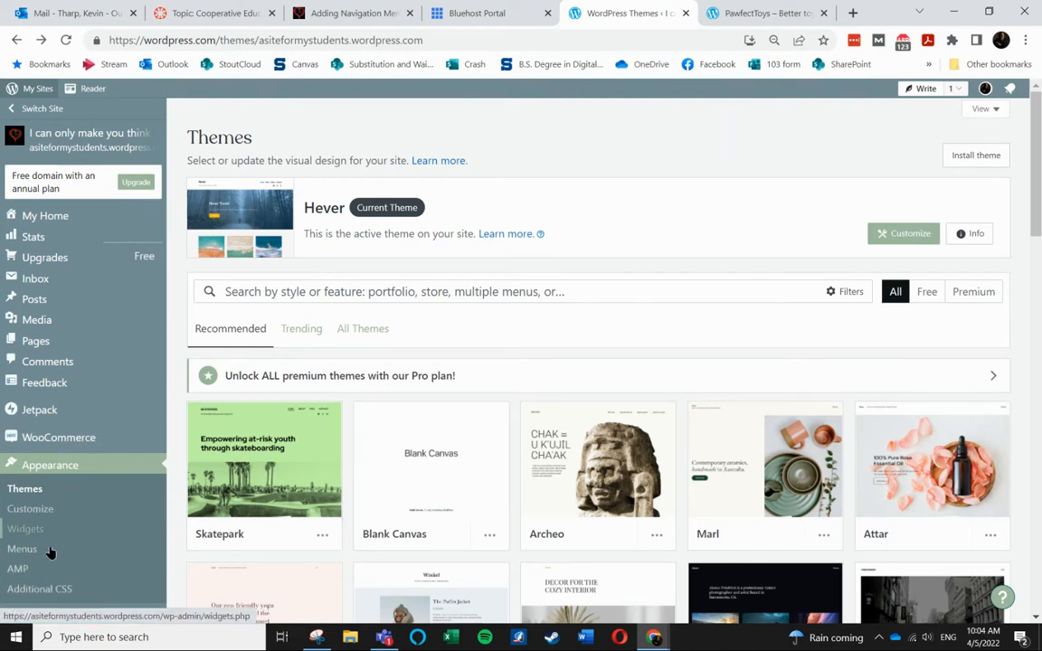
scroll(down, 3)
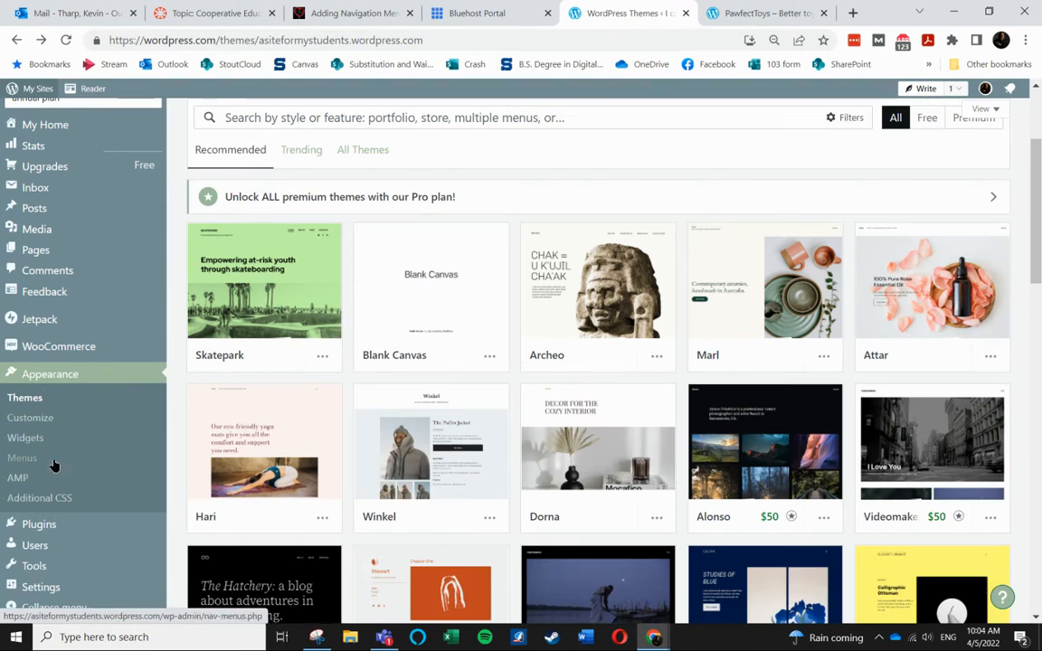
mouse_move(431, 285)
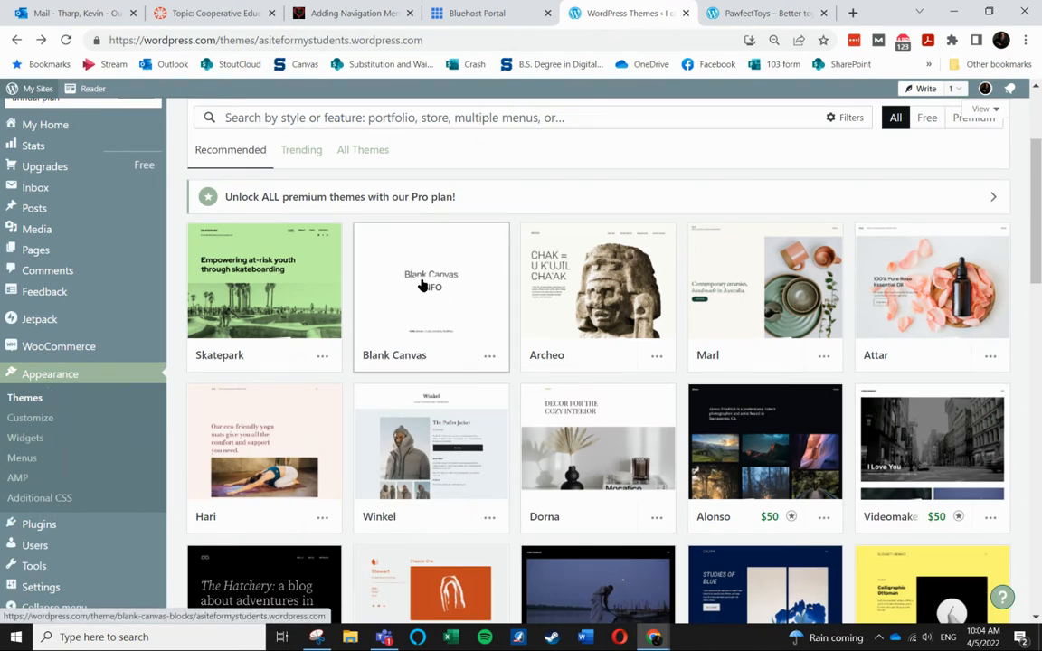
click(431, 284)
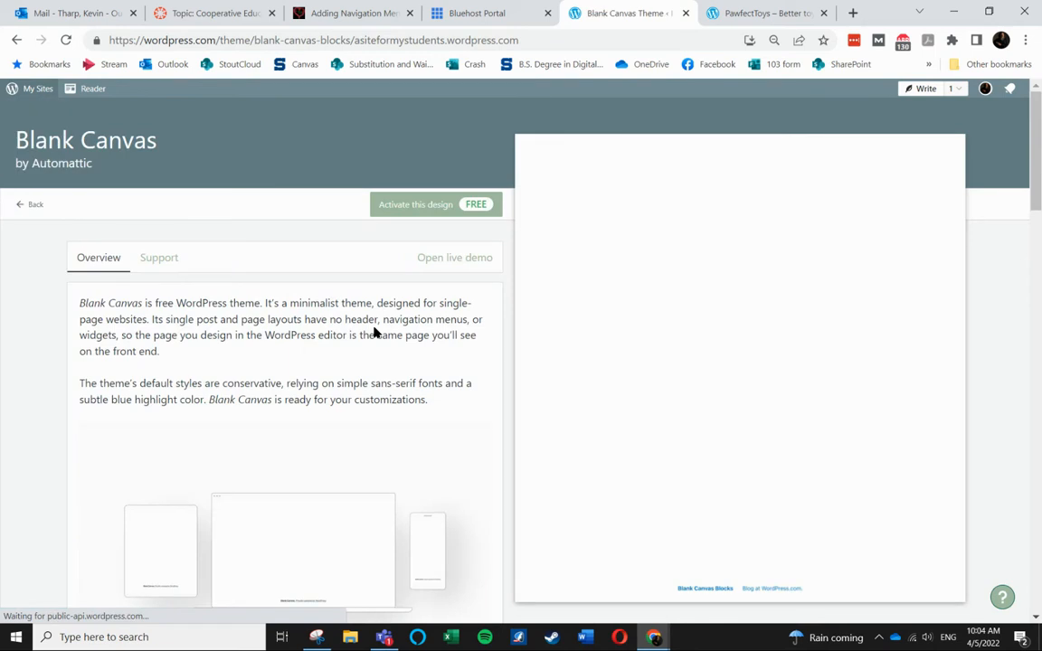
mouse_move(361, 359)
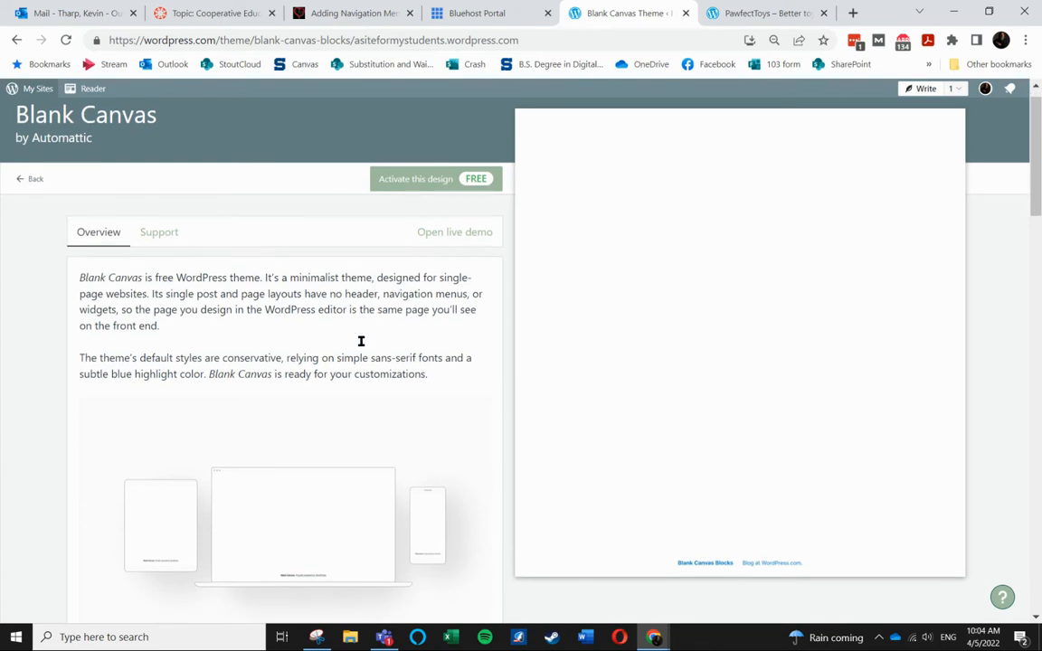
scroll(down, 3)
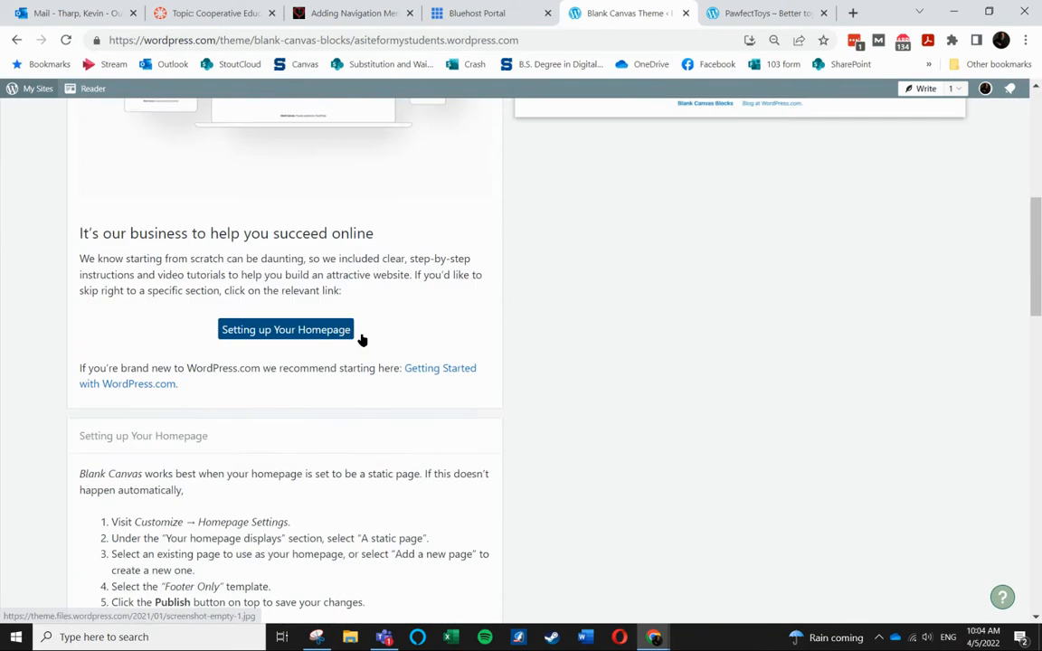
scroll(down, 3)
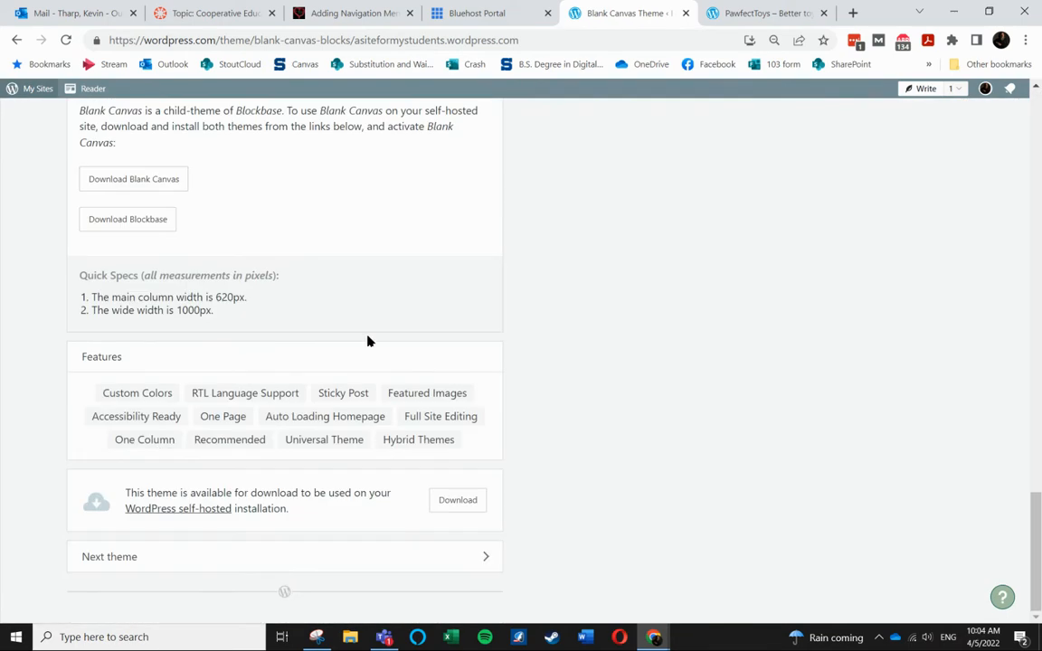
scroll(up, 3)
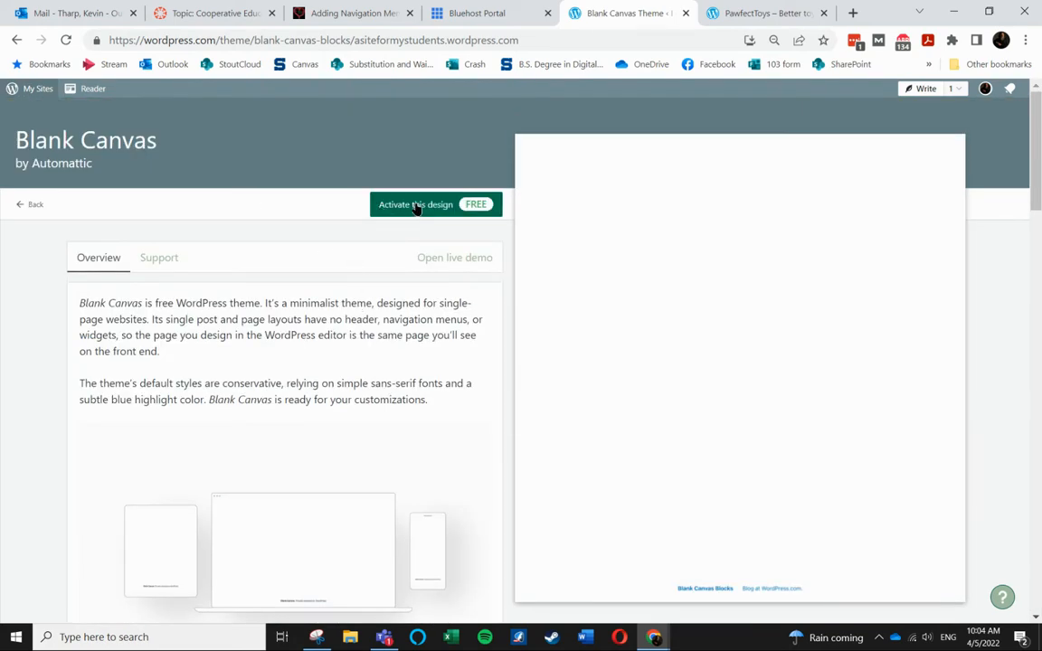
- Start activating Blank Canvas with 'Activate this design' to see the usage options
click(415, 203)
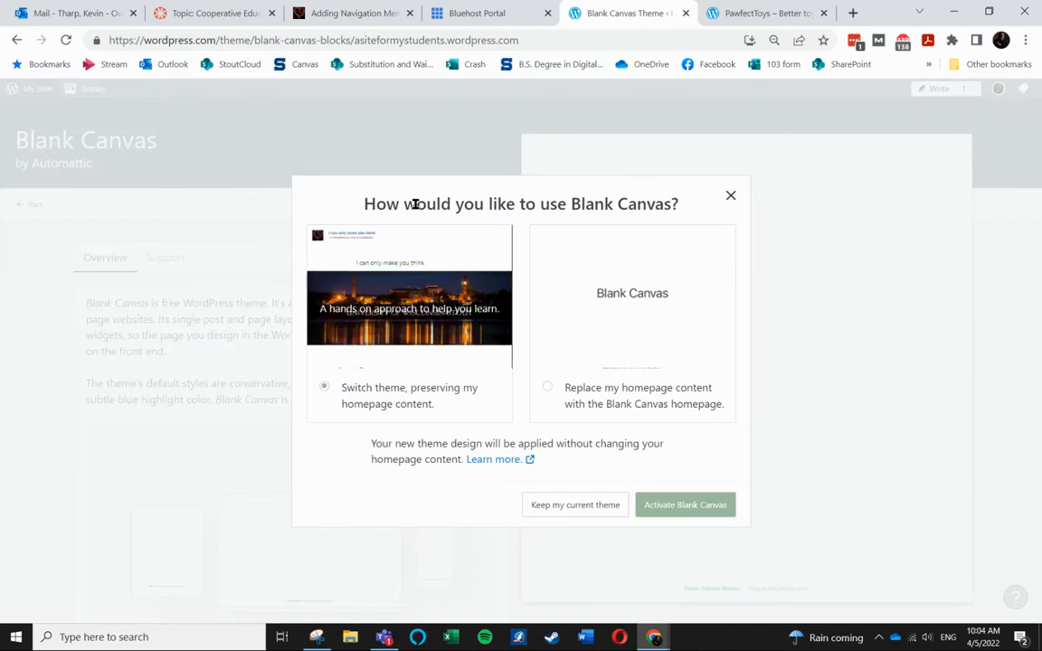
mouse_move(633, 296)
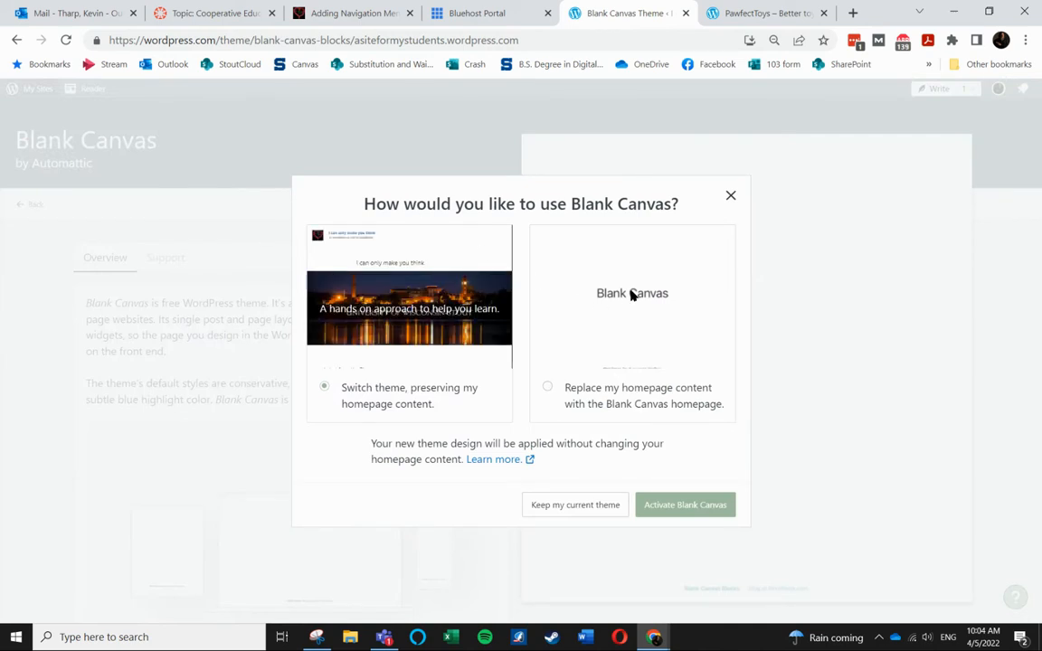
mouse_move(556, 380)
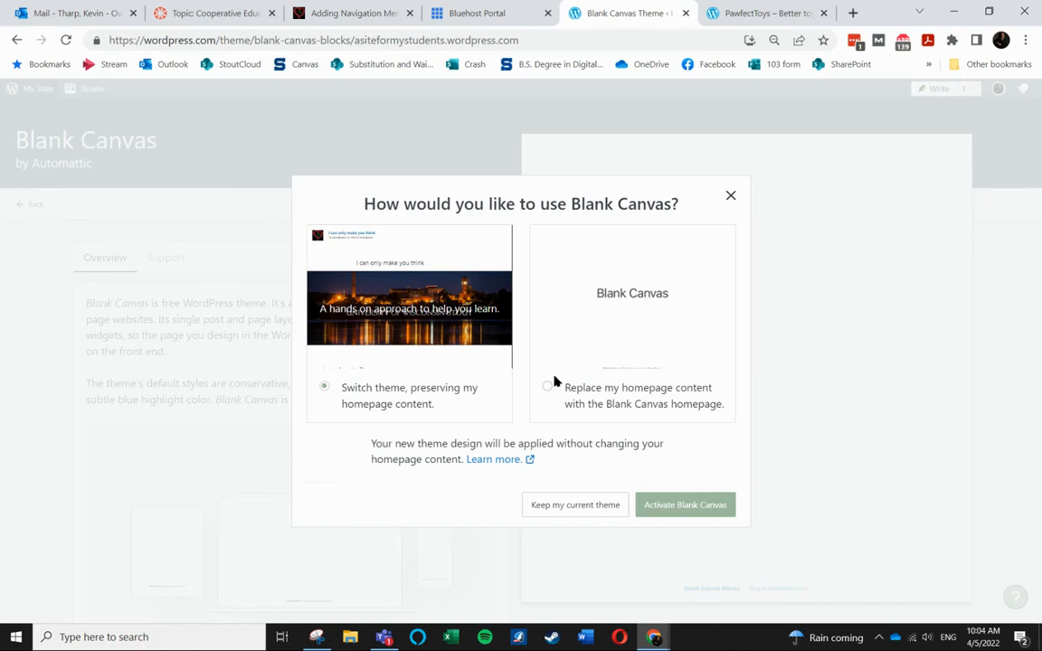
mouse_move(547, 390)
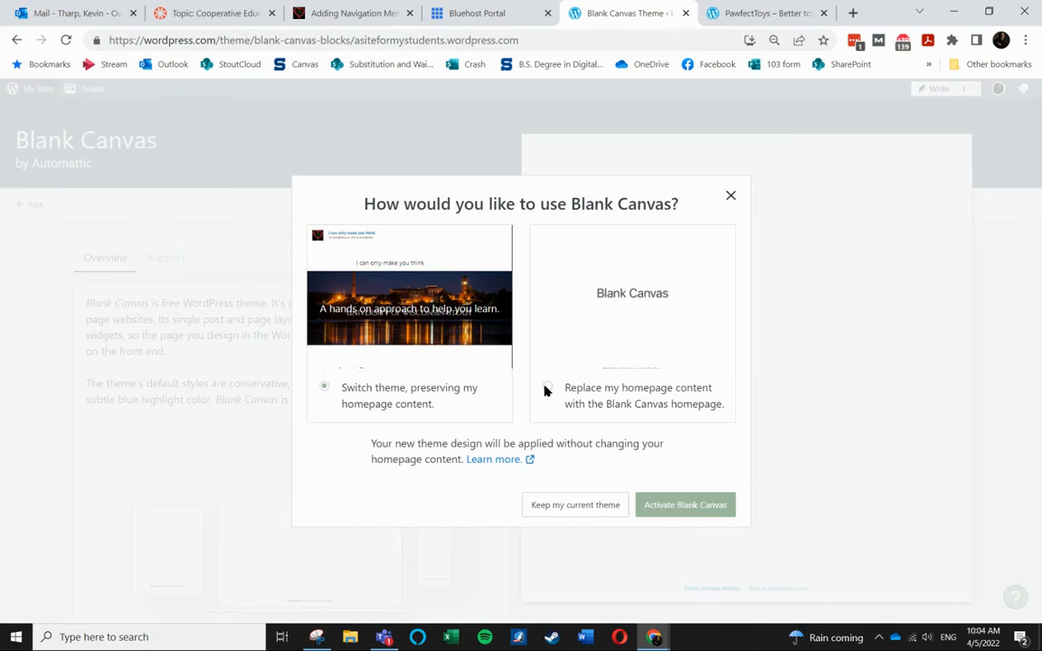
mouse_move(546, 390)
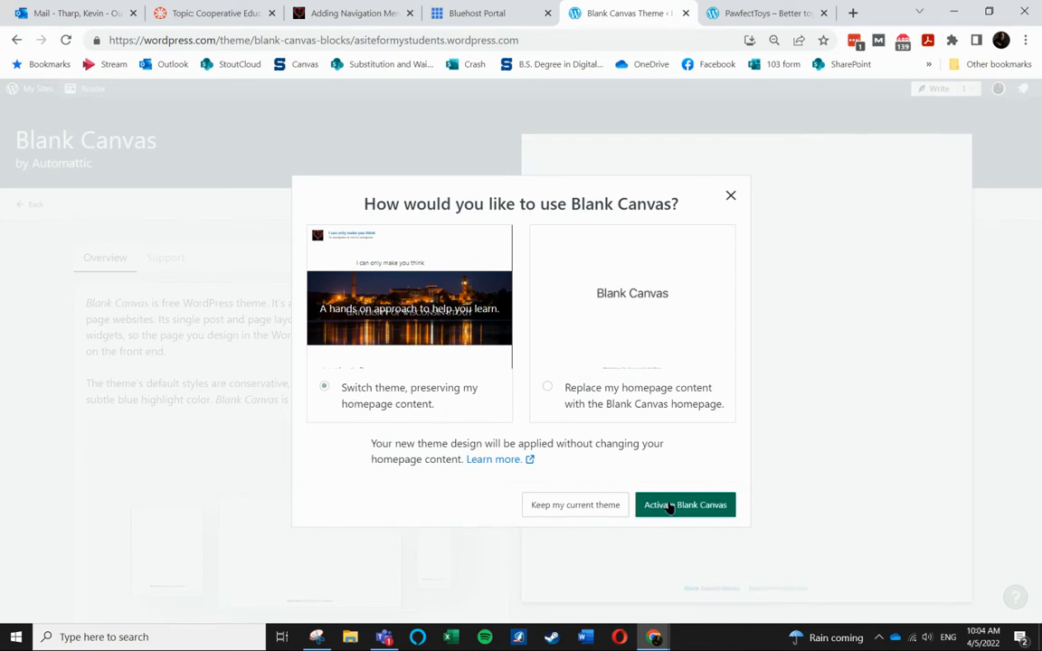
- Activate Blank Canvas keeping homepage content, then view the live site in a new tab
click(685, 505)
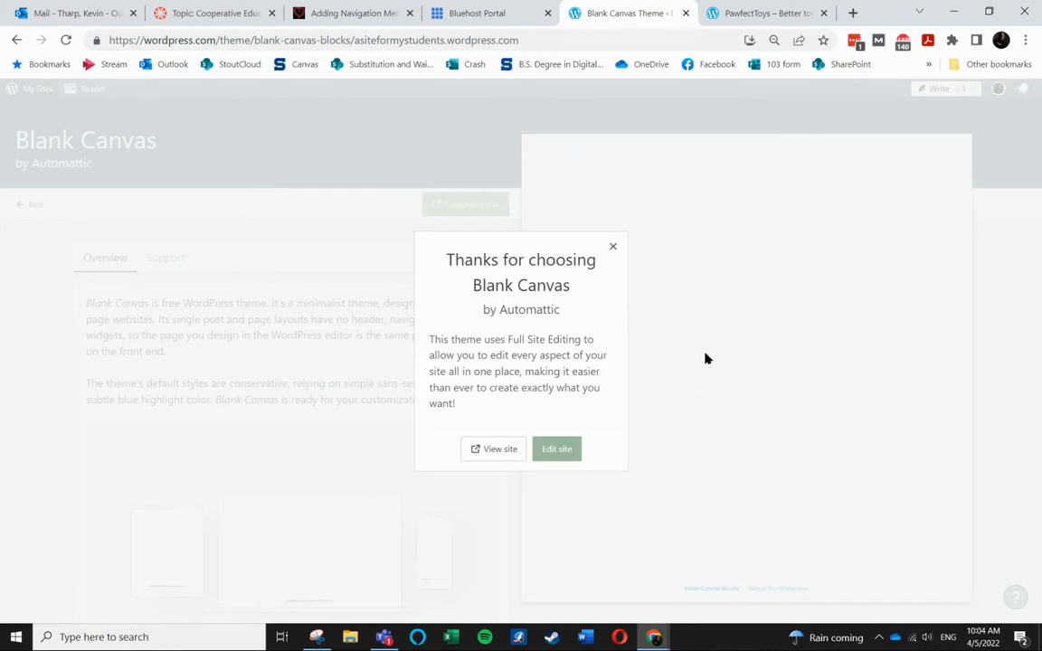
mouse_move(561, 380)
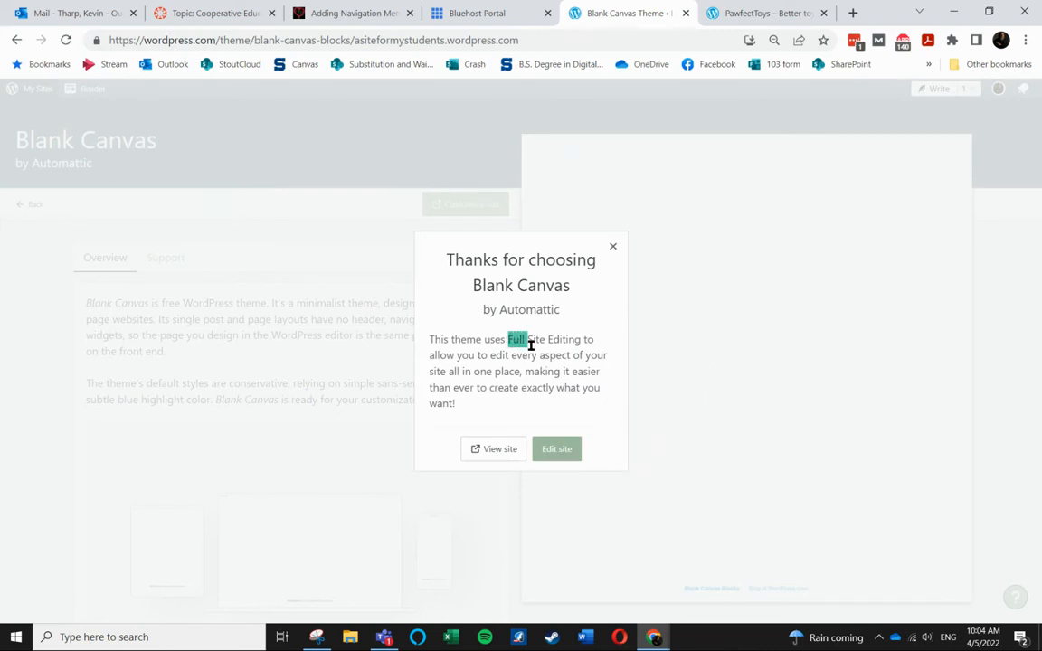
drag(509, 339, 615, 372)
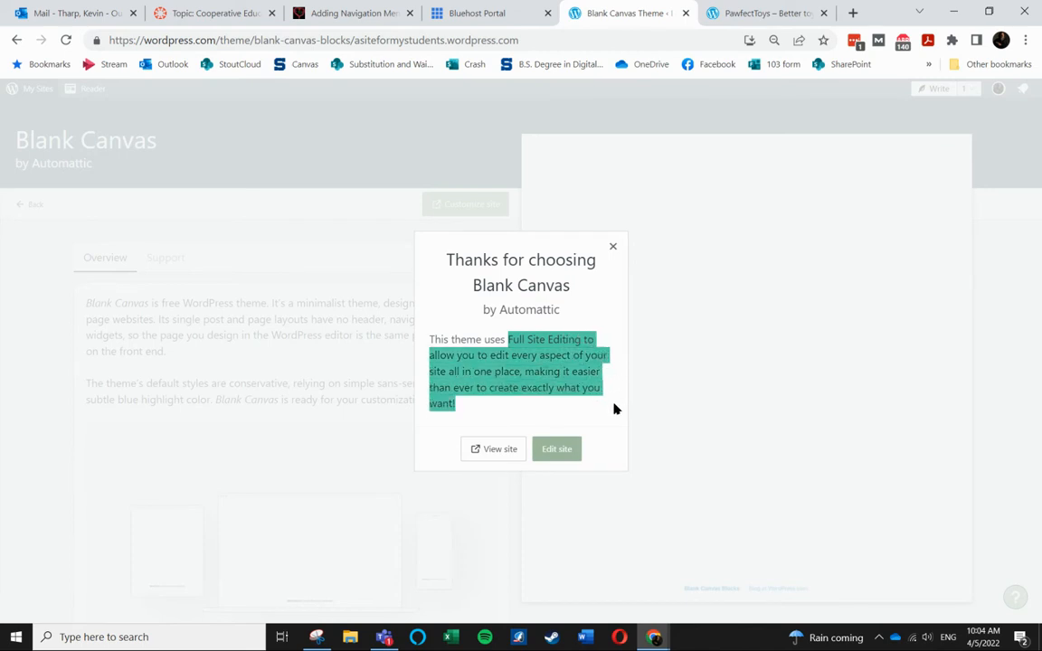
mouse_move(211, 362)
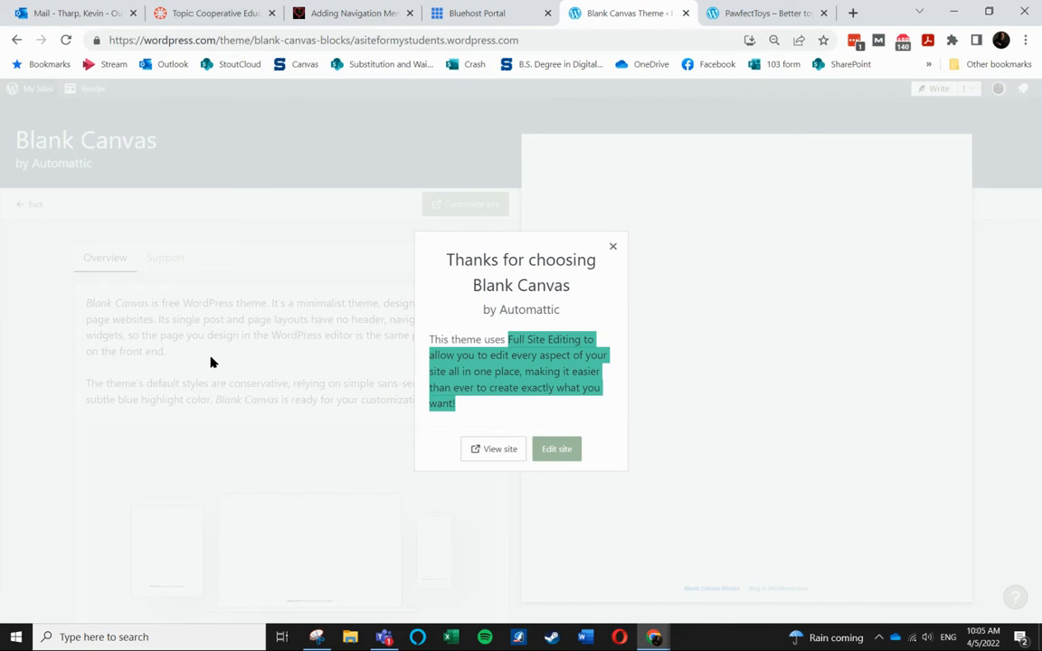
mouse_move(253, 407)
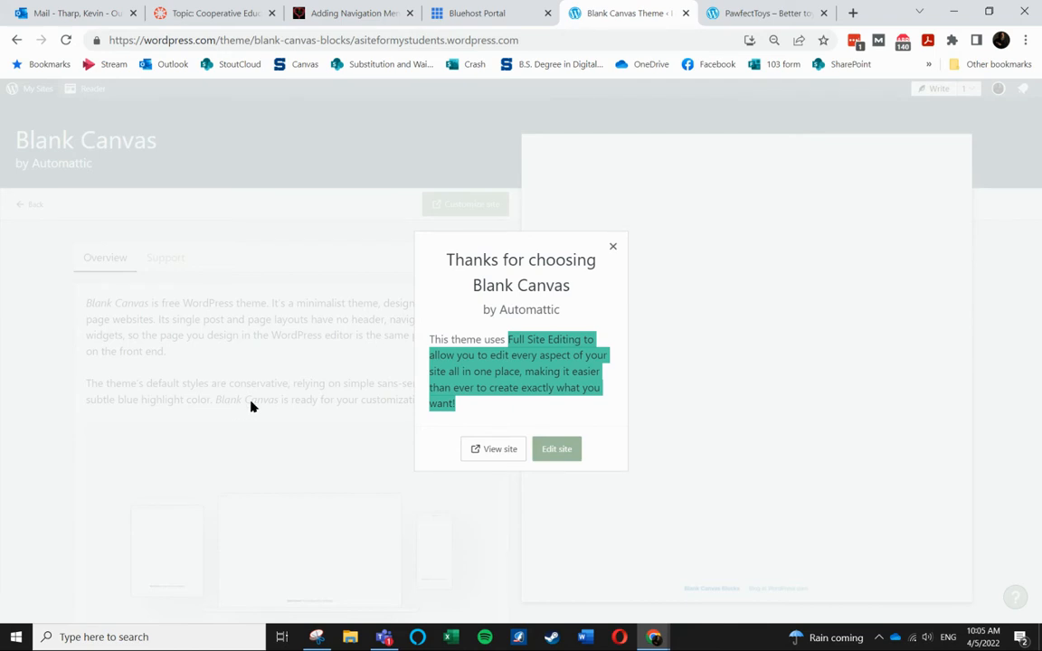
mouse_move(342, 243)
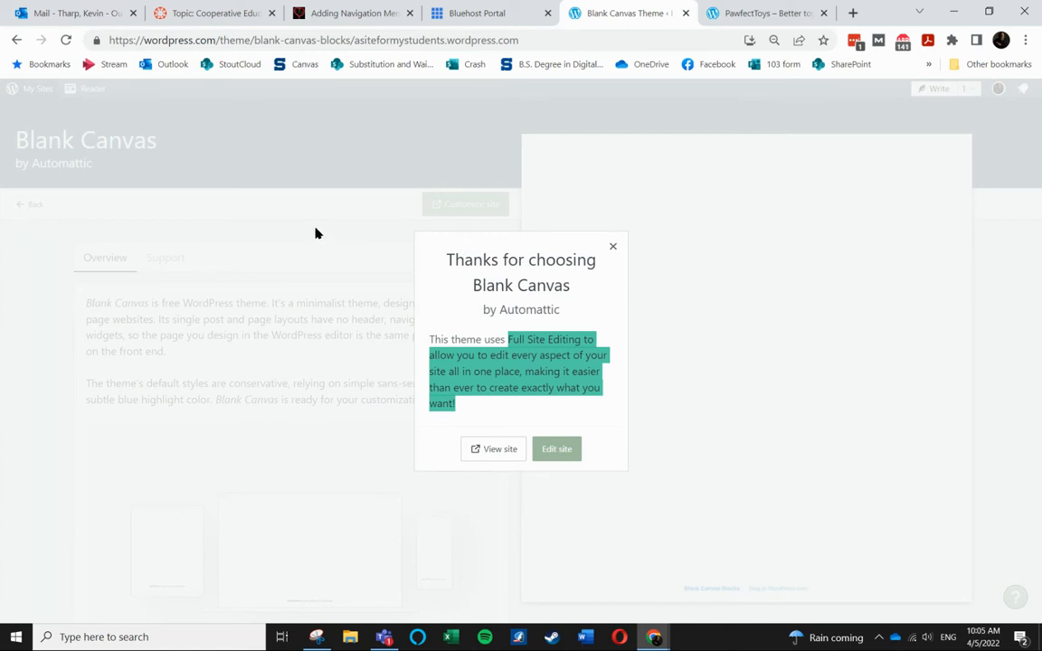
mouse_move(629, 257)
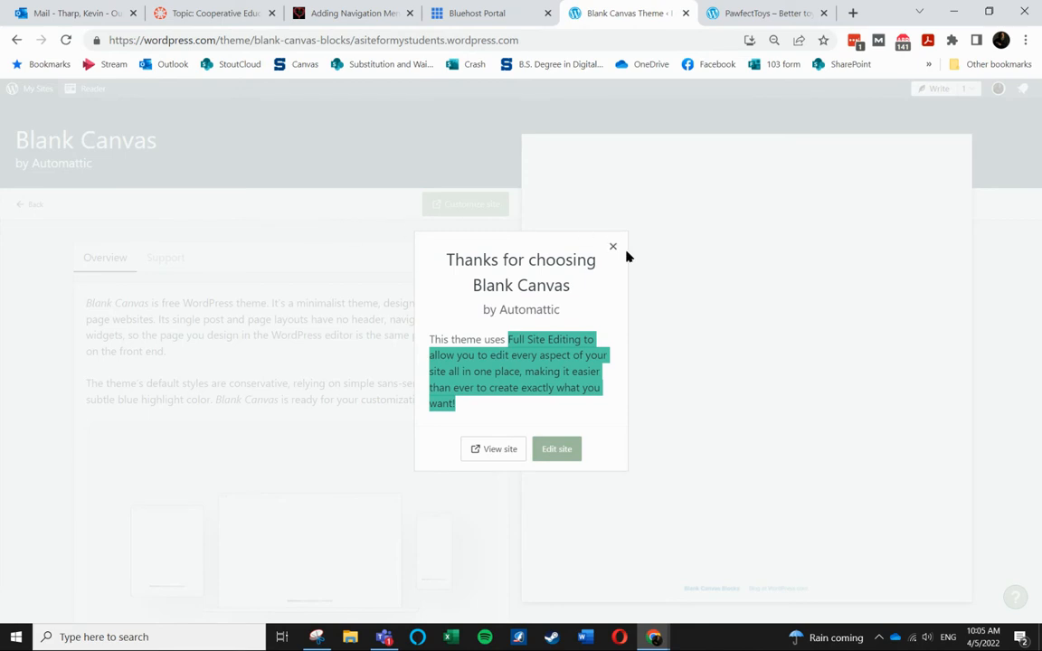
mouse_move(556, 448)
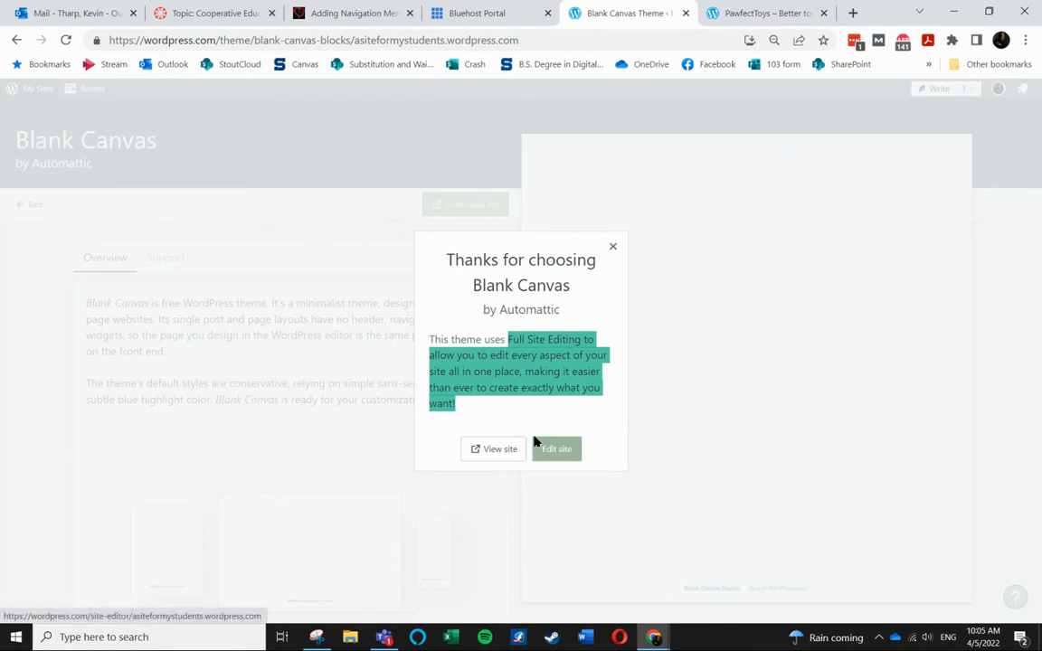
mouse_move(493, 449)
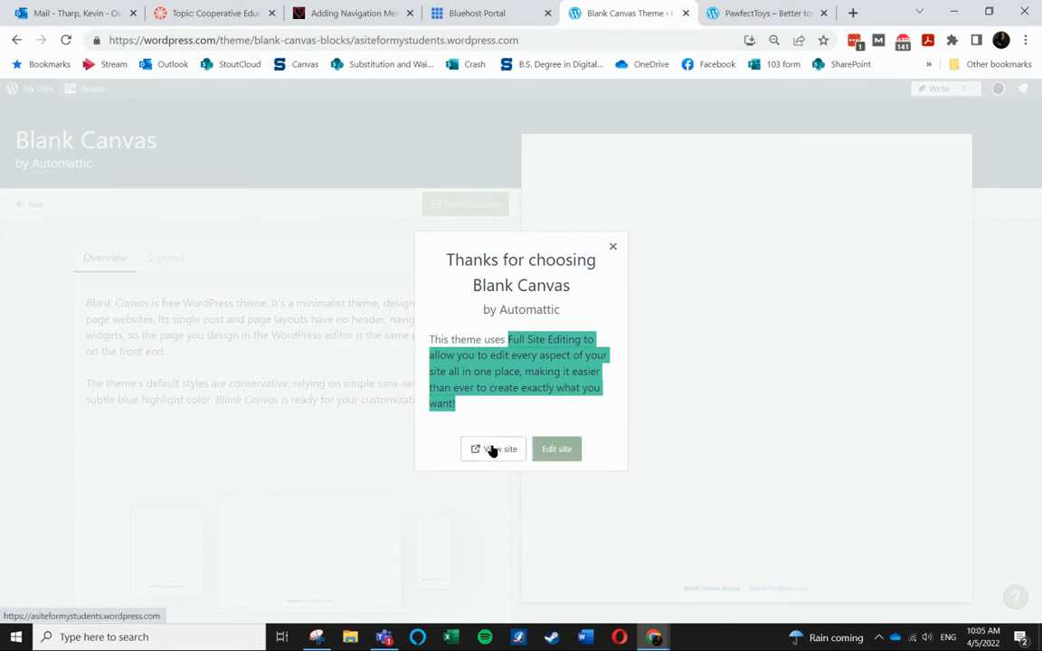
click(493, 449)
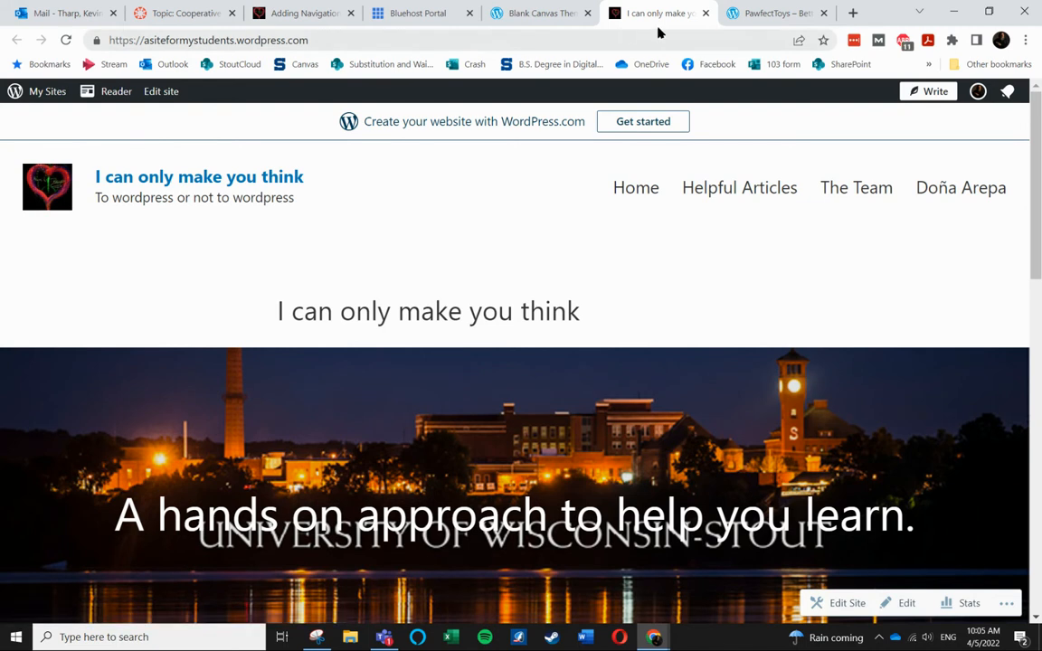
mouse_move(538, 13)
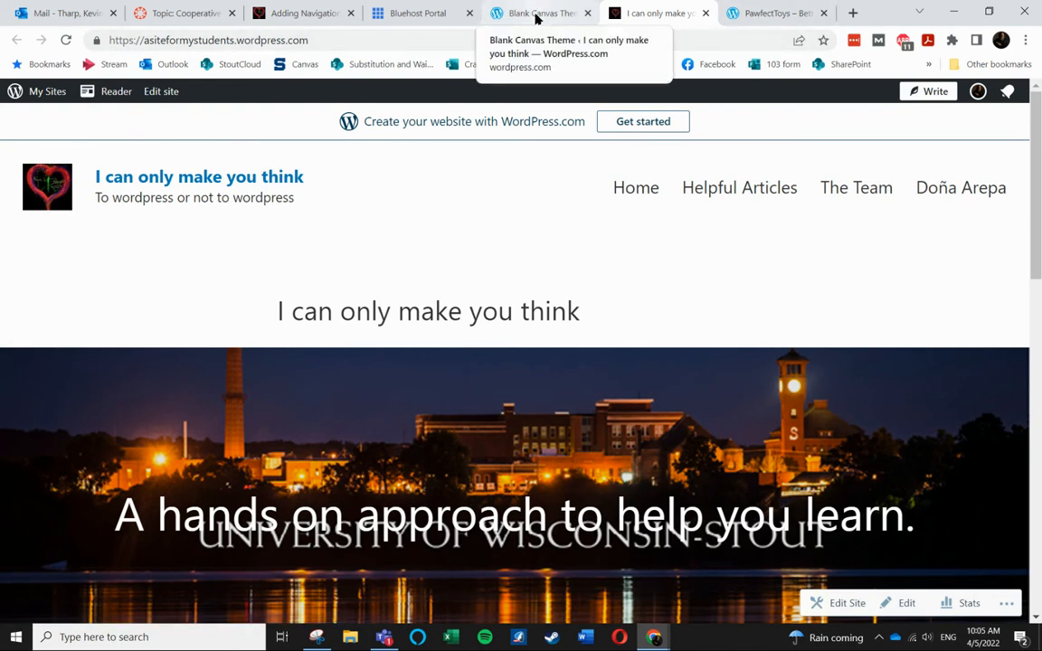
- Choose Edit site from the 'Thanks for choosing Blank Canvas' dialog in the Blank Canvas tab
click(538, 13)
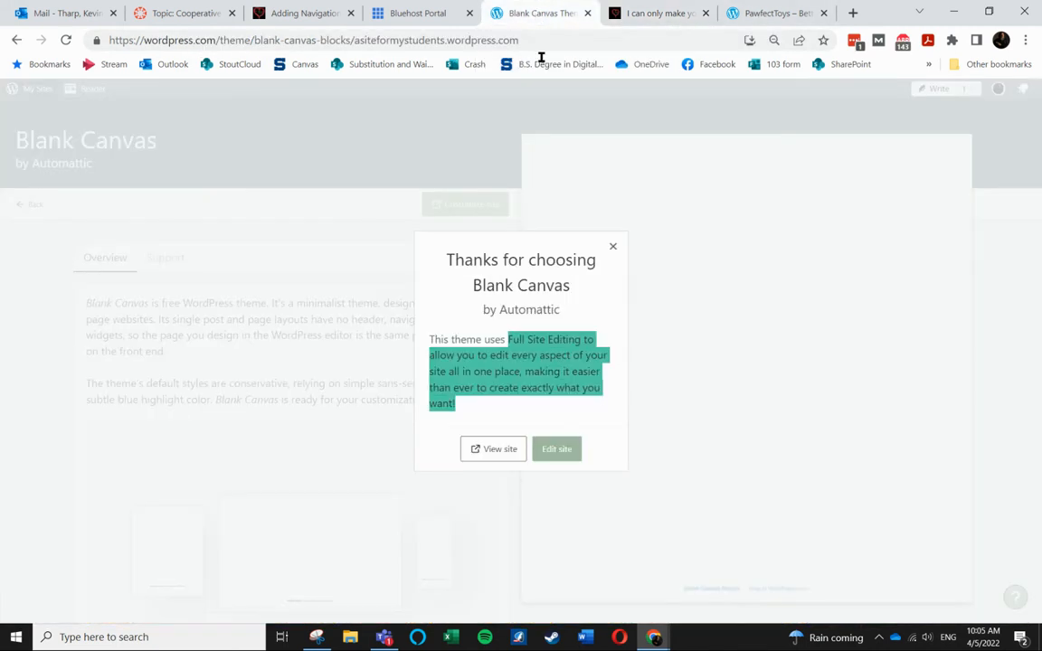
click(556, 449)
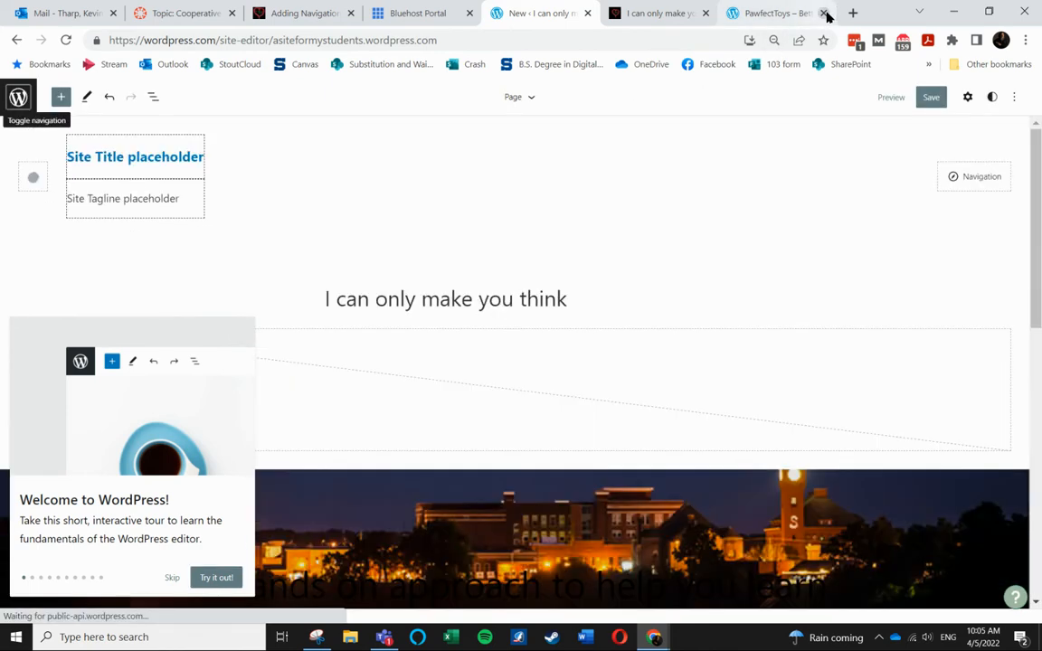
click(824, 12)
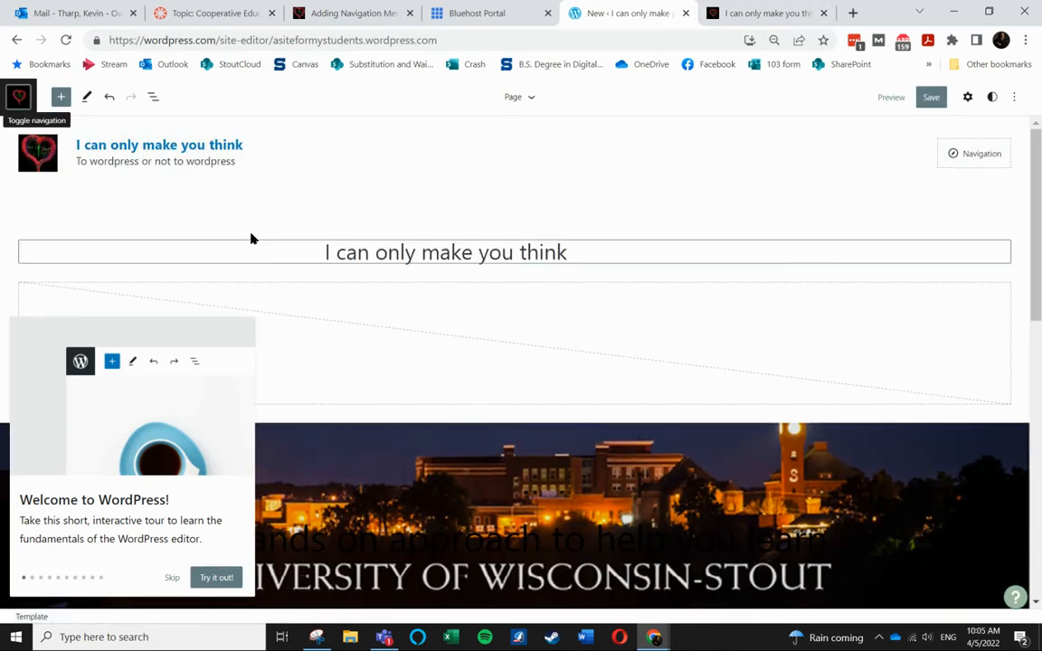
- Click into the editor canvas and toggle the block inserter panel open and closed
click(190, 172)
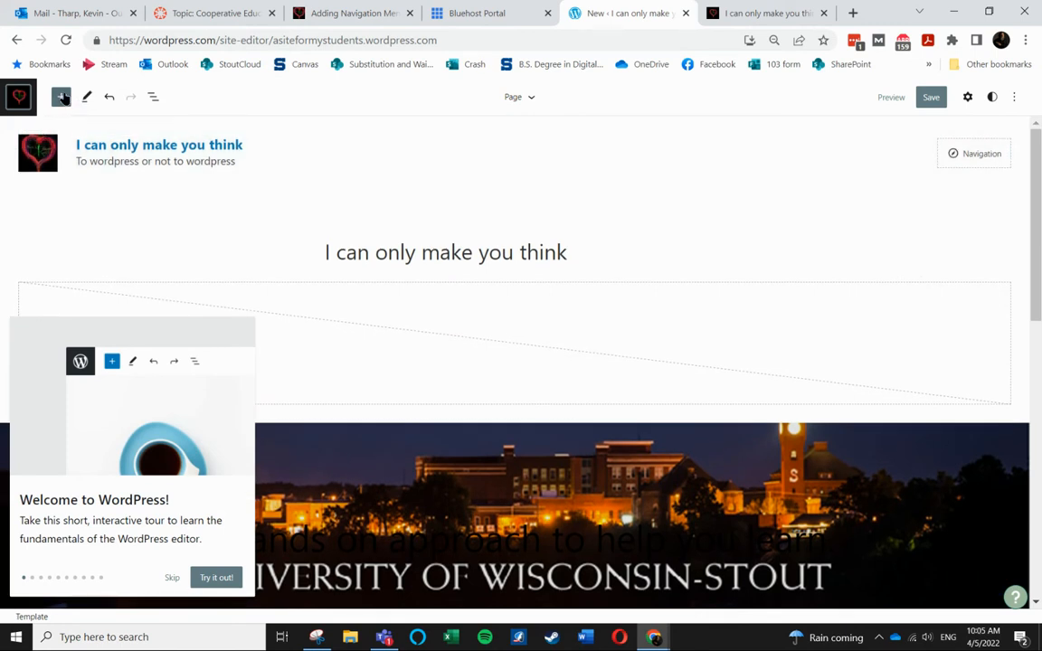
mouse_move(59, 96)
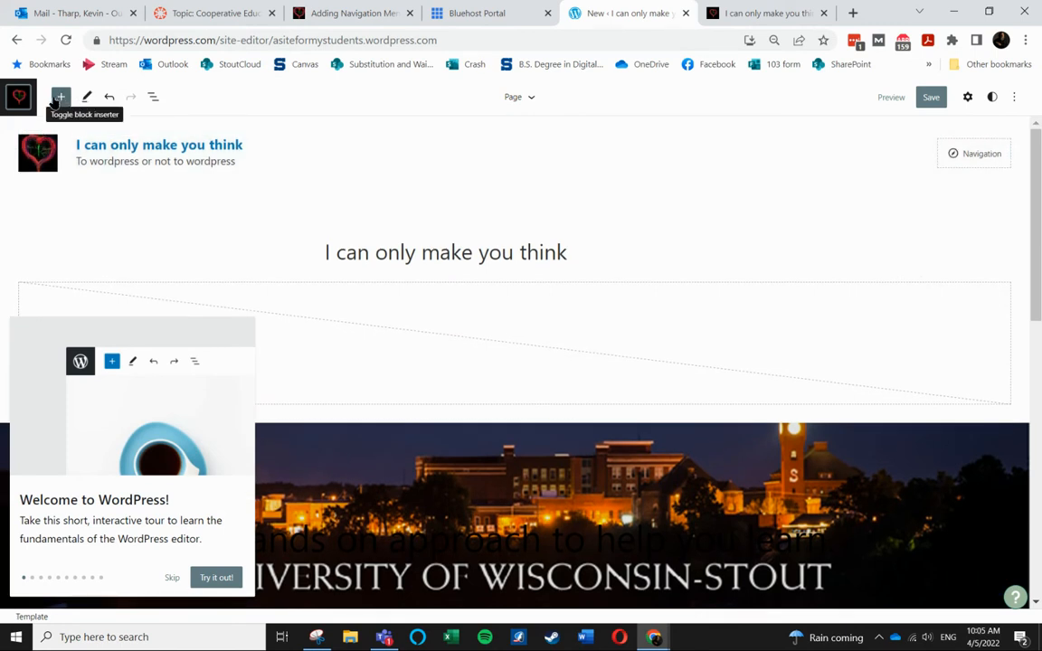
click(60, 97)
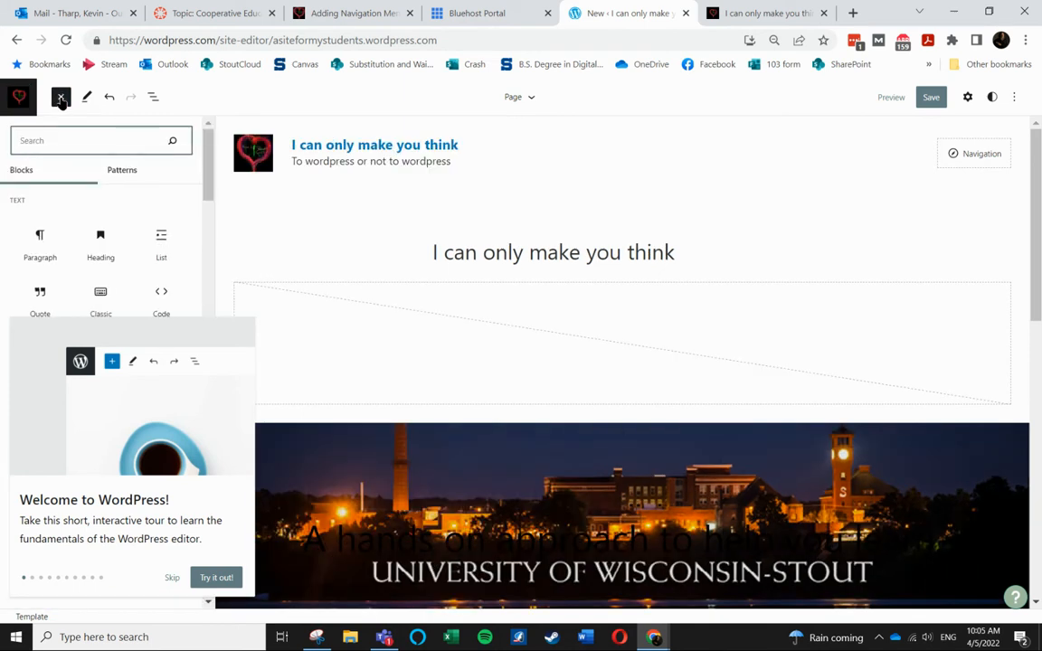
click(60, 97)
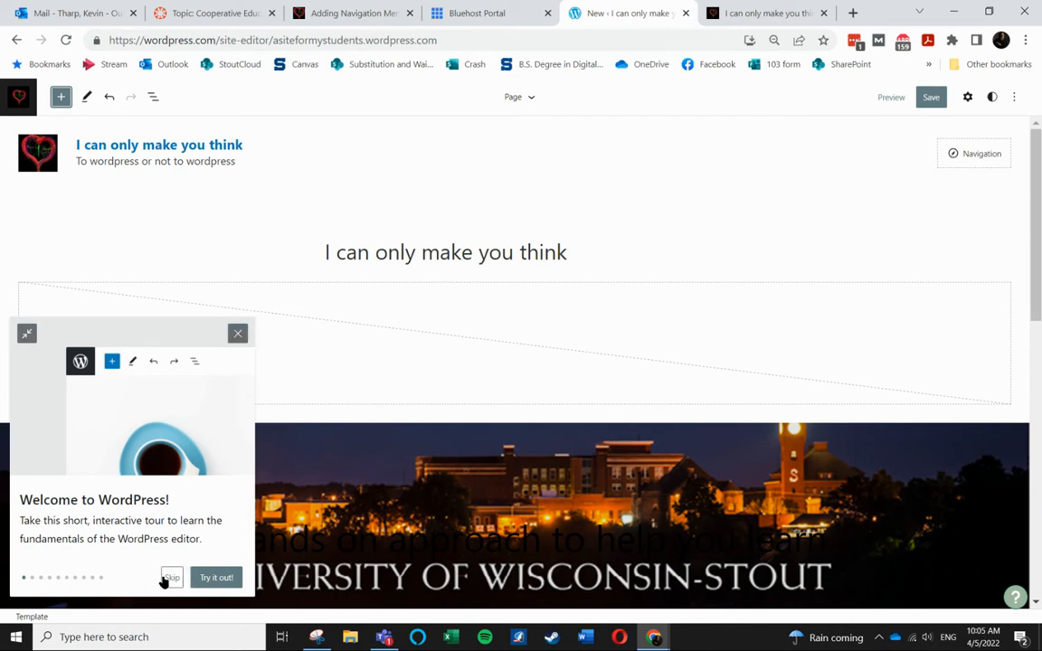
mouse_move(171, 577)
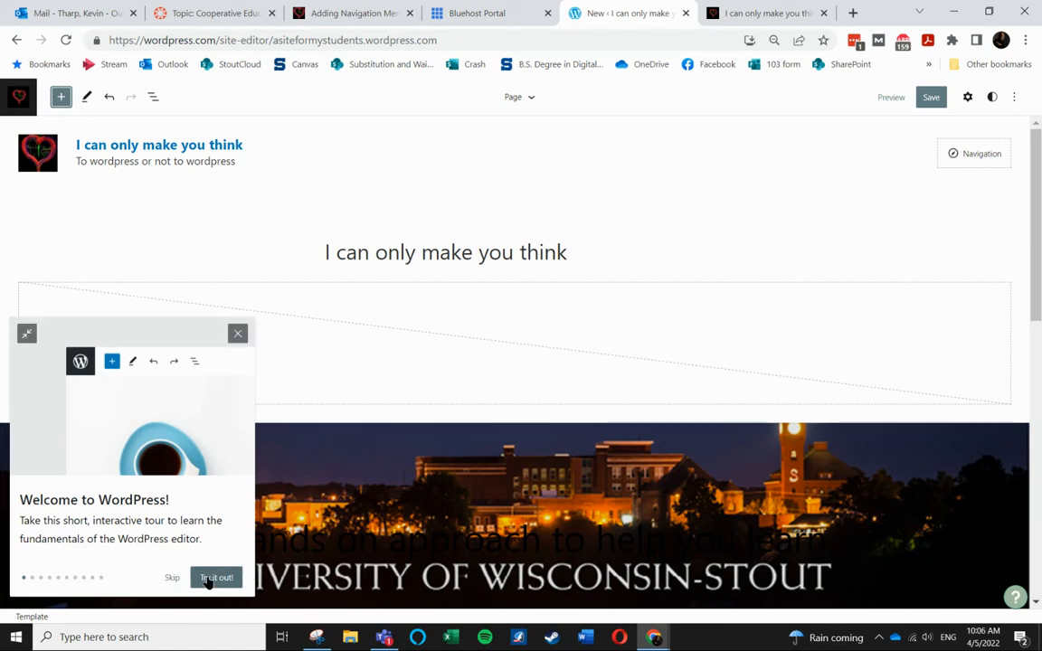
- Step through the welcome tour's tips on blocks, navigation, undo, and drag and drop
click(216, 577)
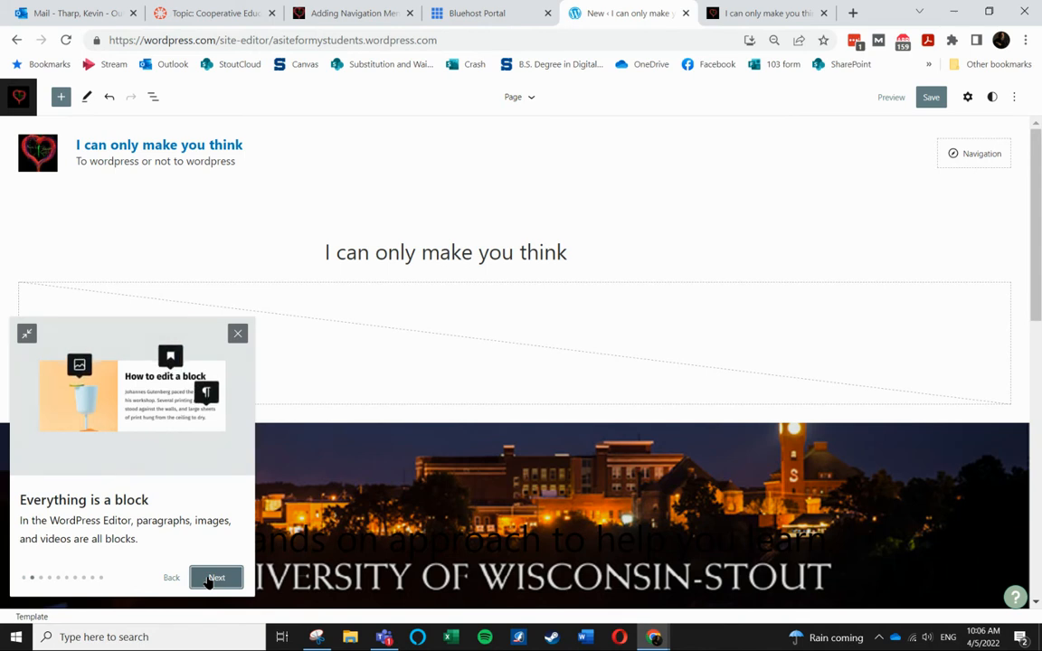
click(216, 577)
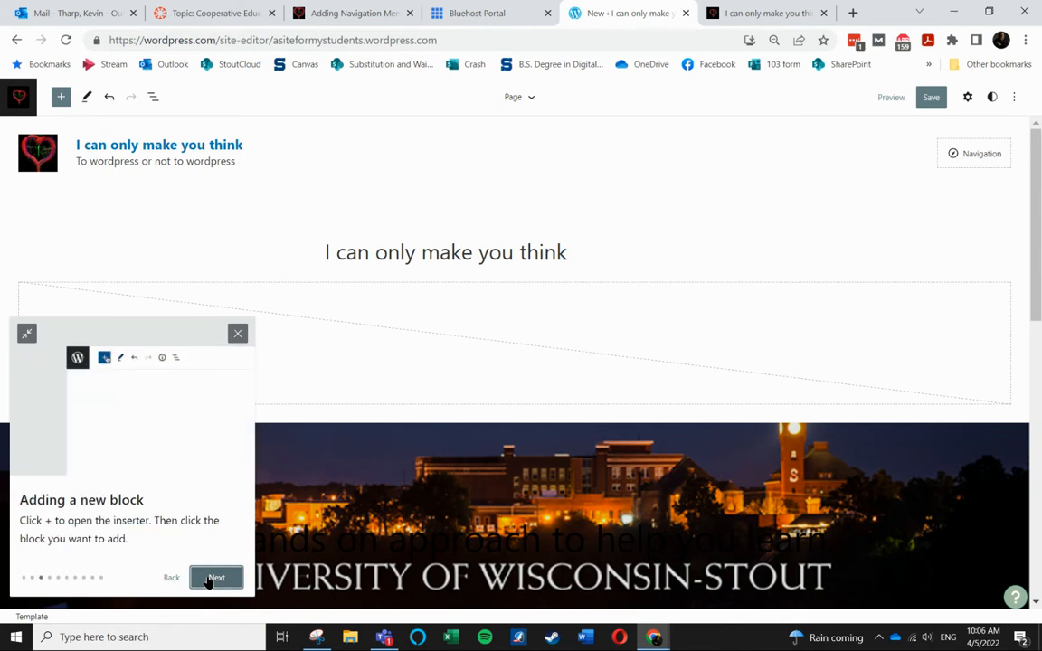
click(216, 577)
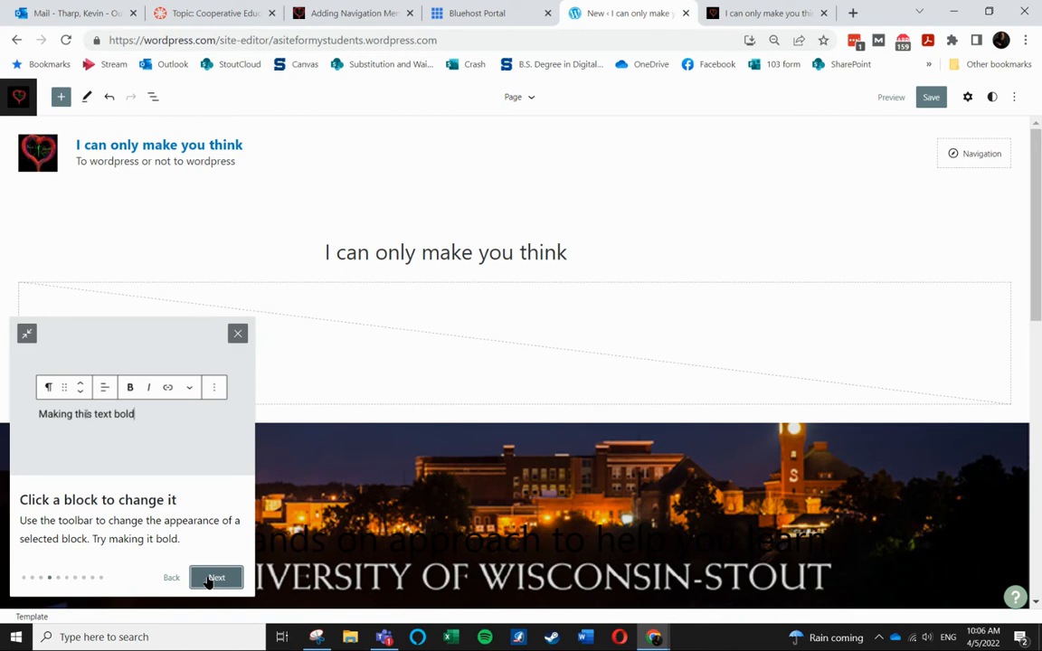
click(216, 577)
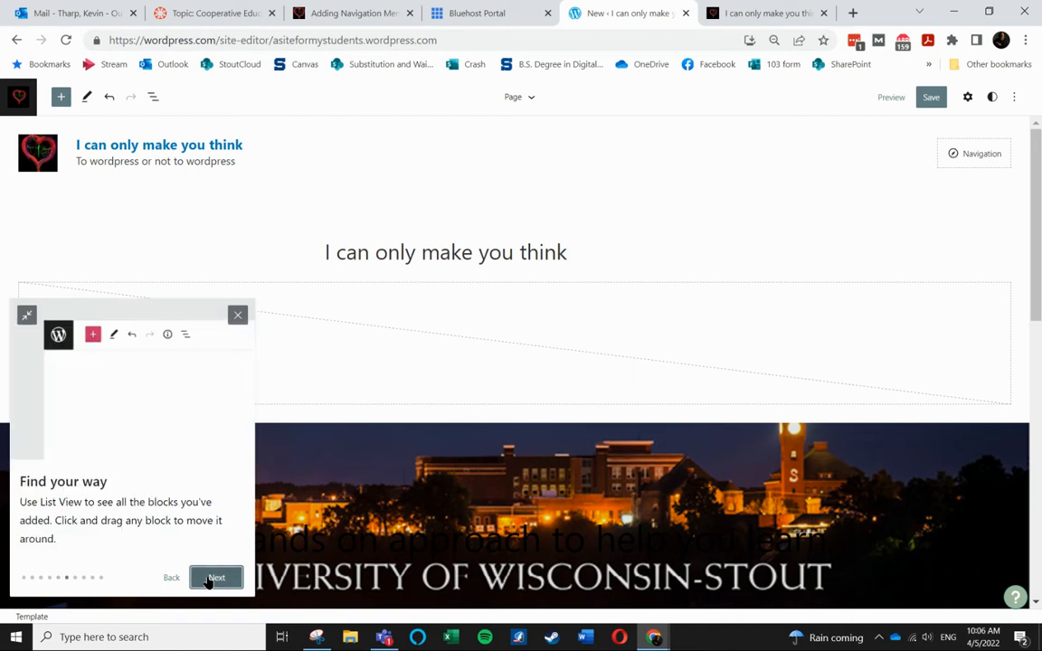
click(216, 578)
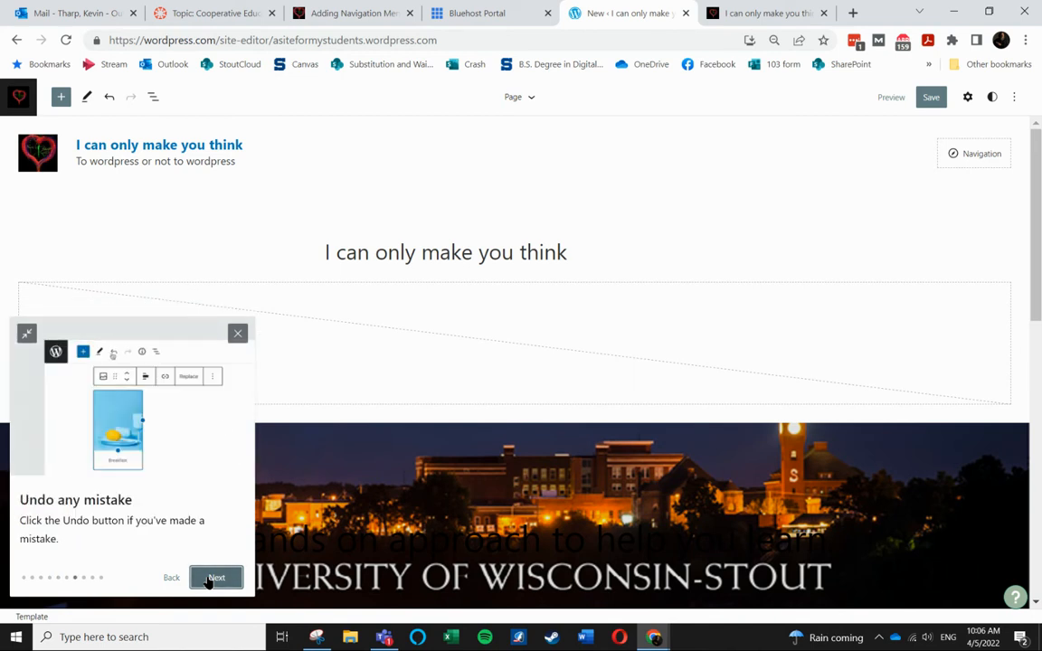
click(216, 577)
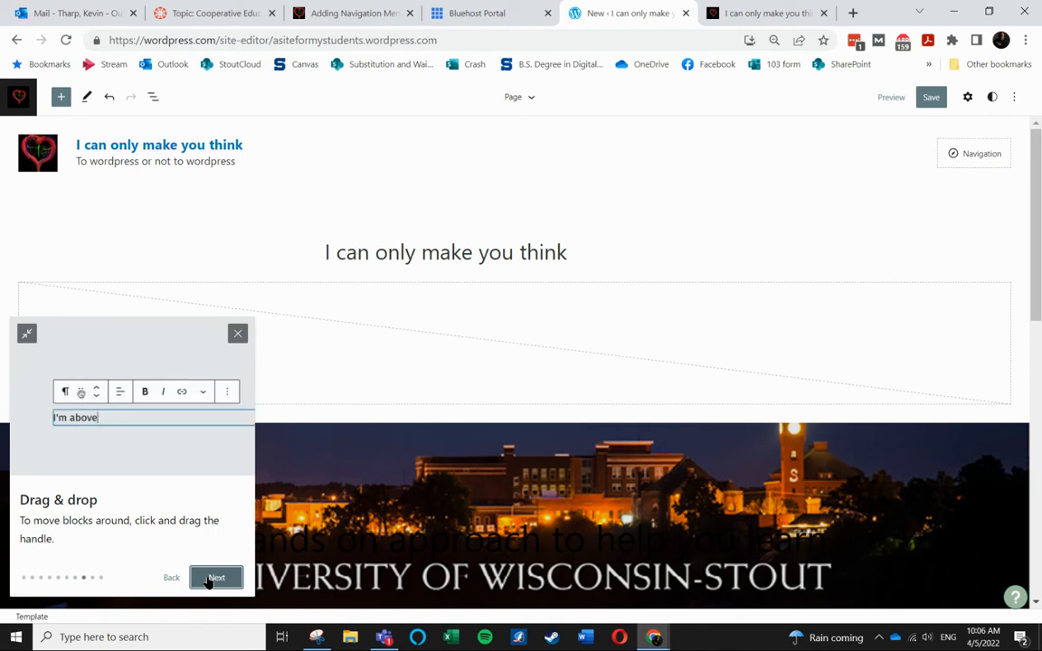
click(216, 577)
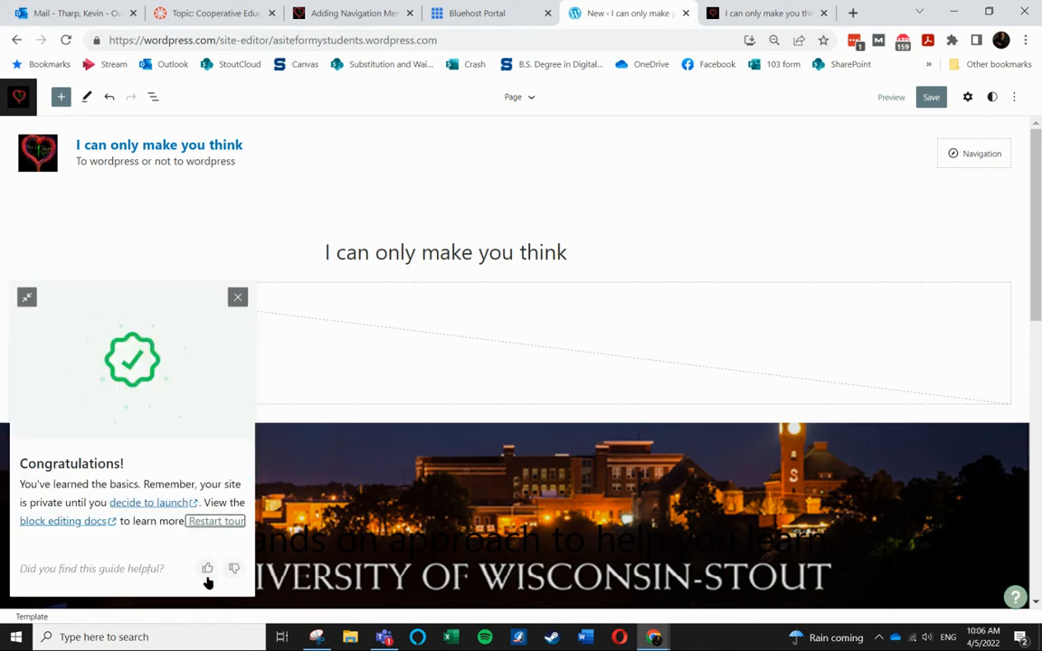
mouse_move(240, 335)
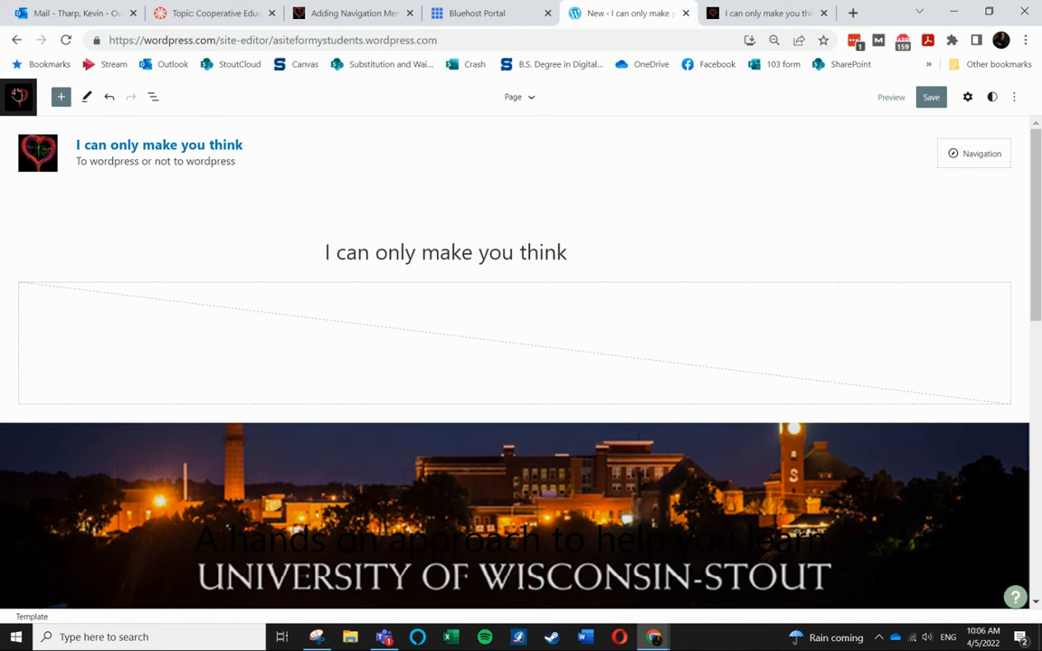
- Return to the Dashboard from the editor sidebar, confirming leaving without saving
click(18, 97)
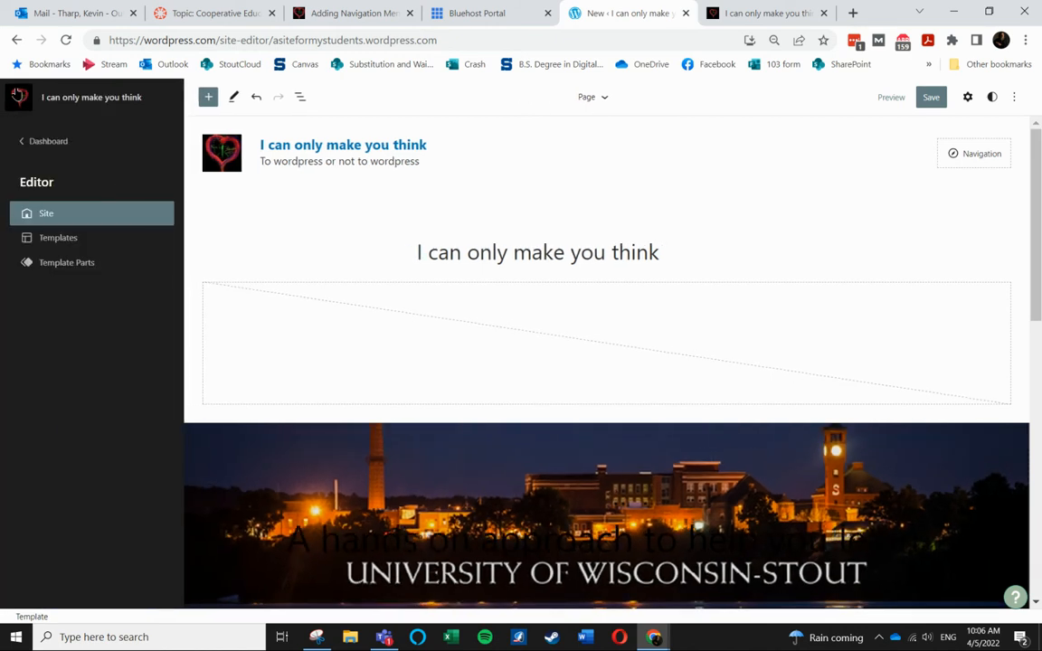
mouse_move(48, 141)
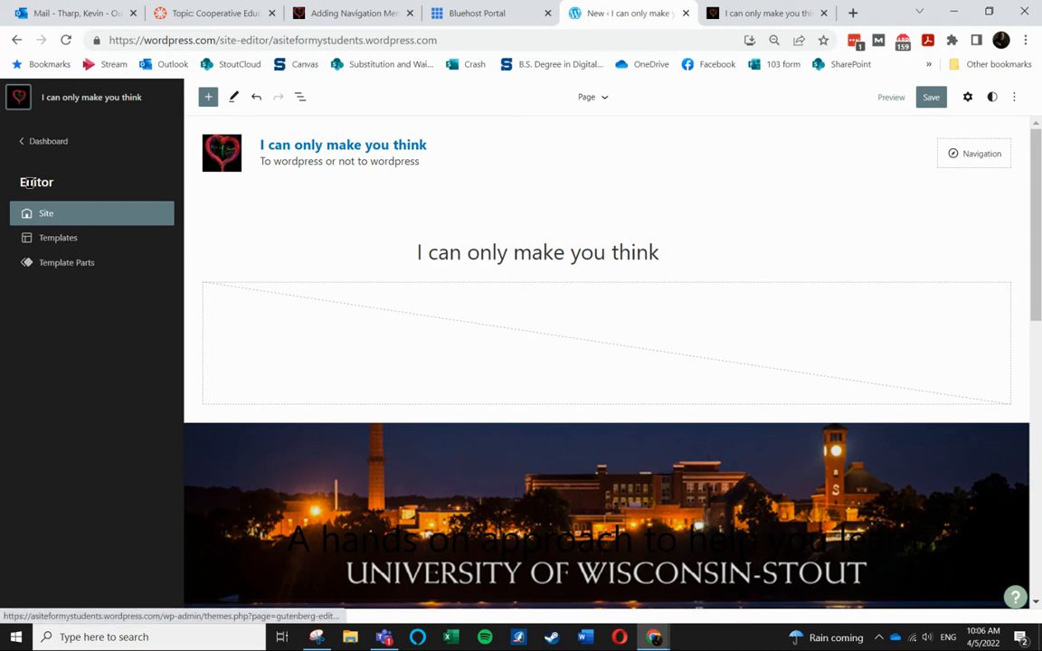
mouse_move(48, 142)
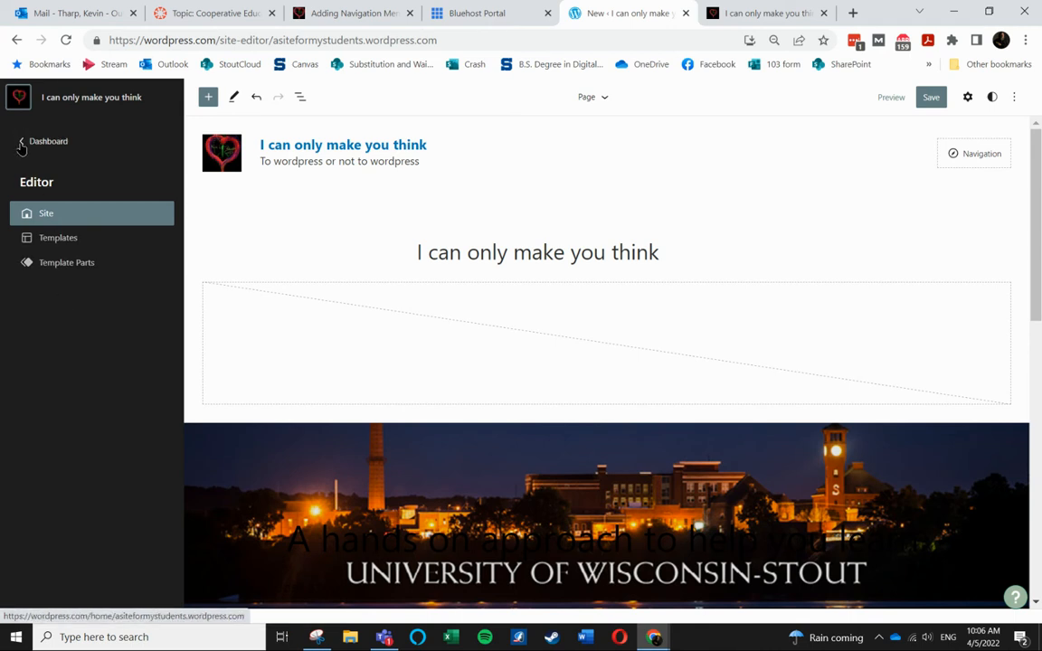
click(47, 141)
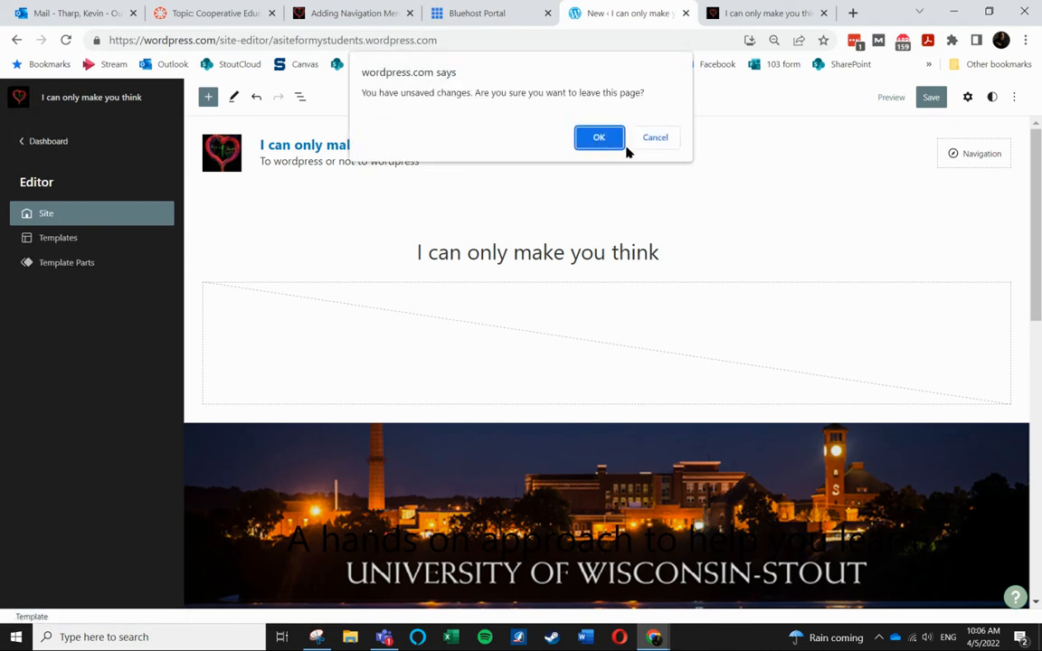
click(599, 137)
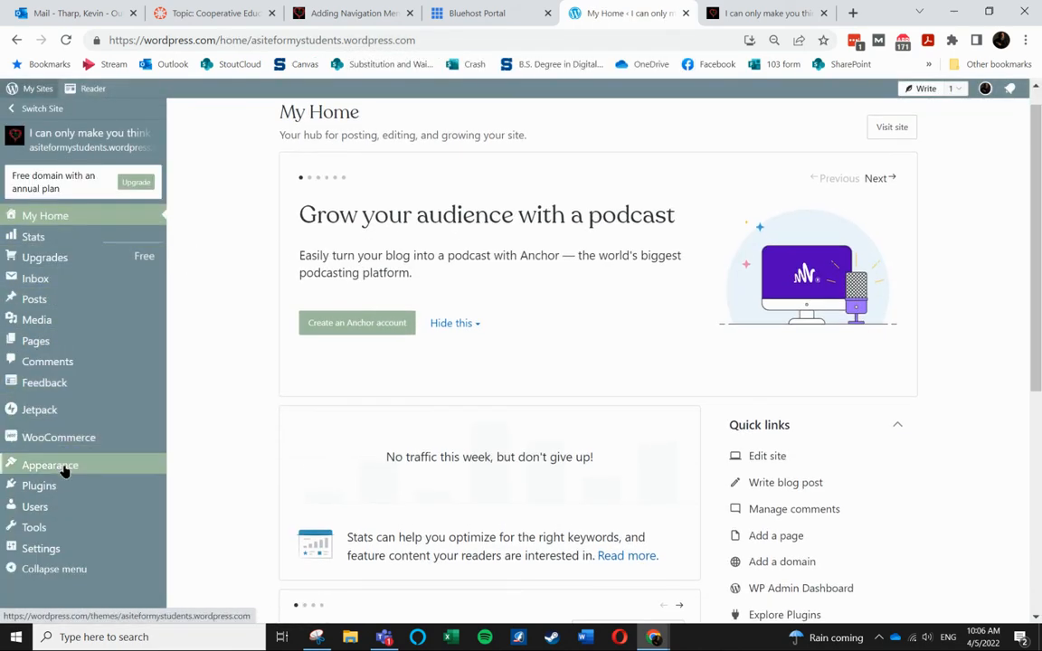
- Open Appearance > Themes from the left sidebar
click(49, 465)
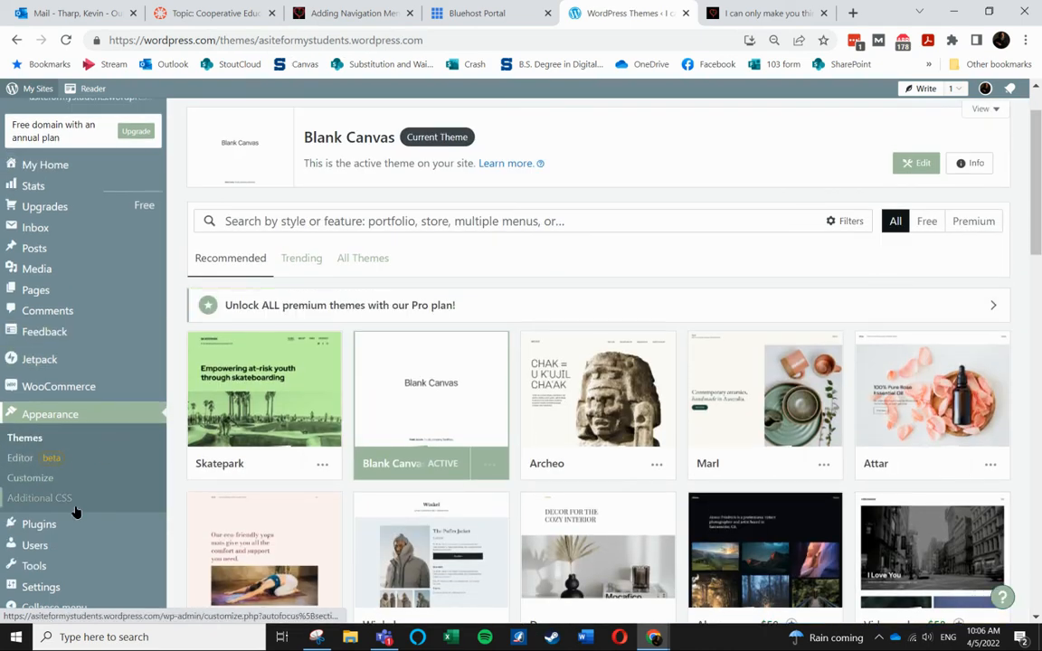
mouse_move(39, 524)
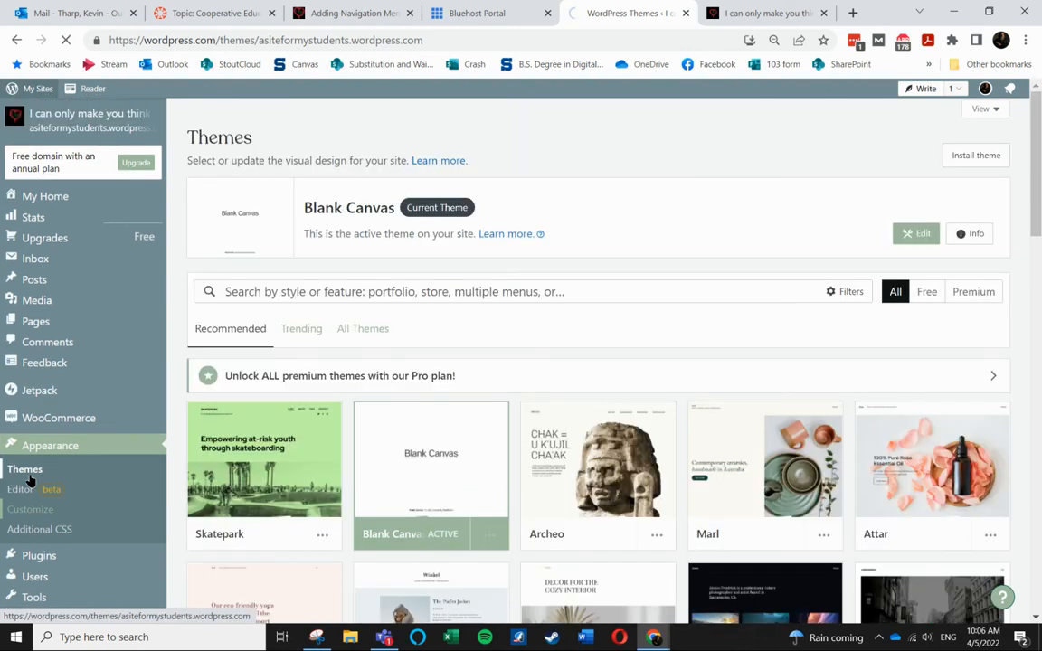
click(30, 509)
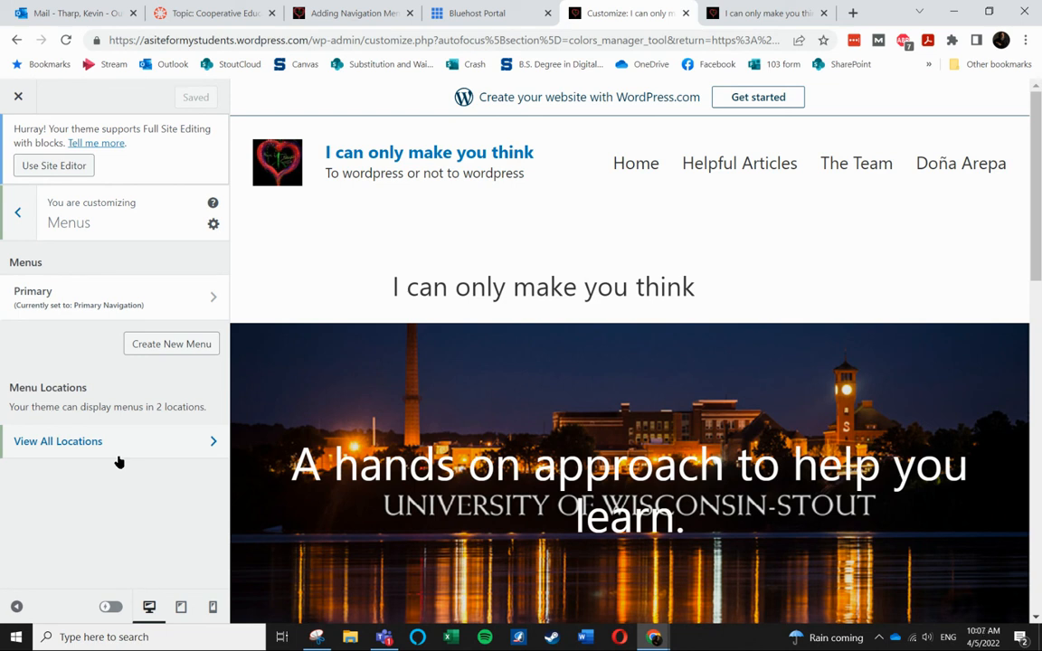
mouse_move(279, 272)
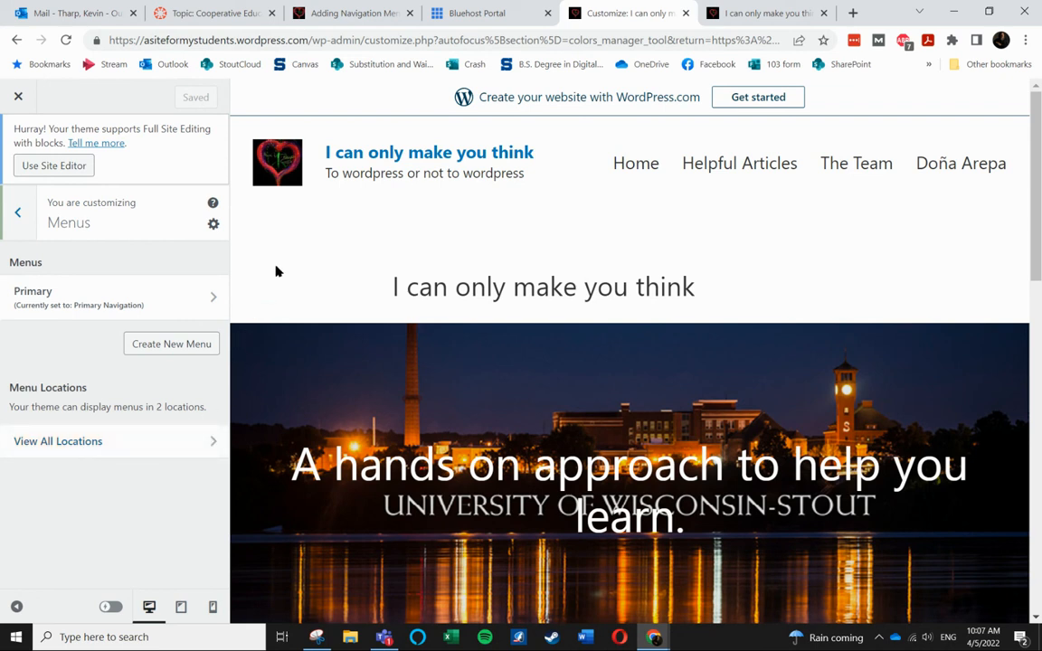
mouse_move(272, 230)
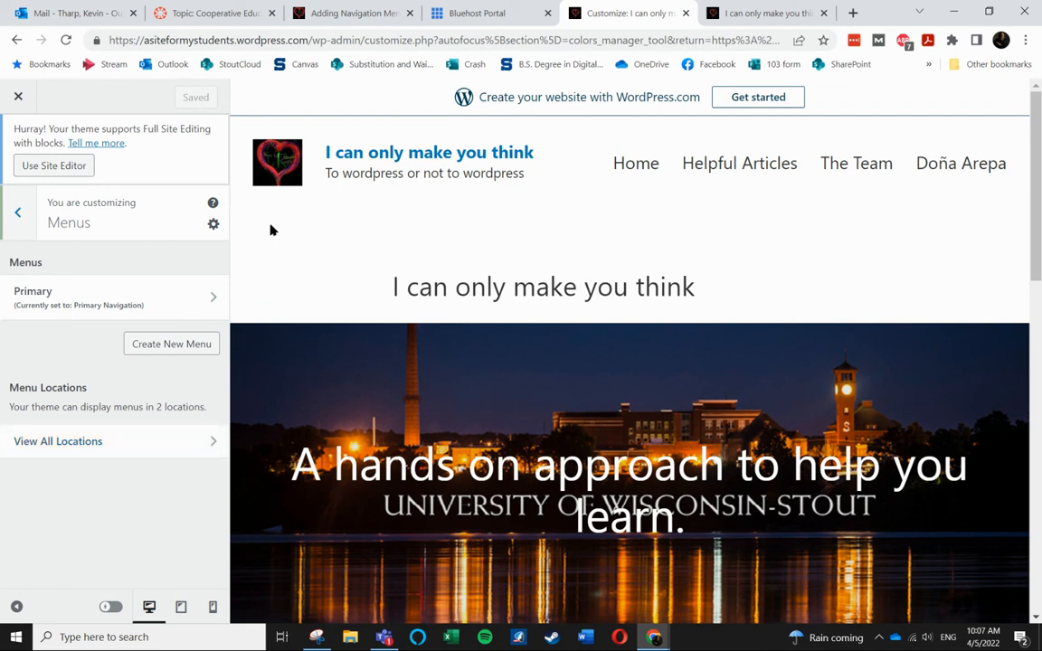